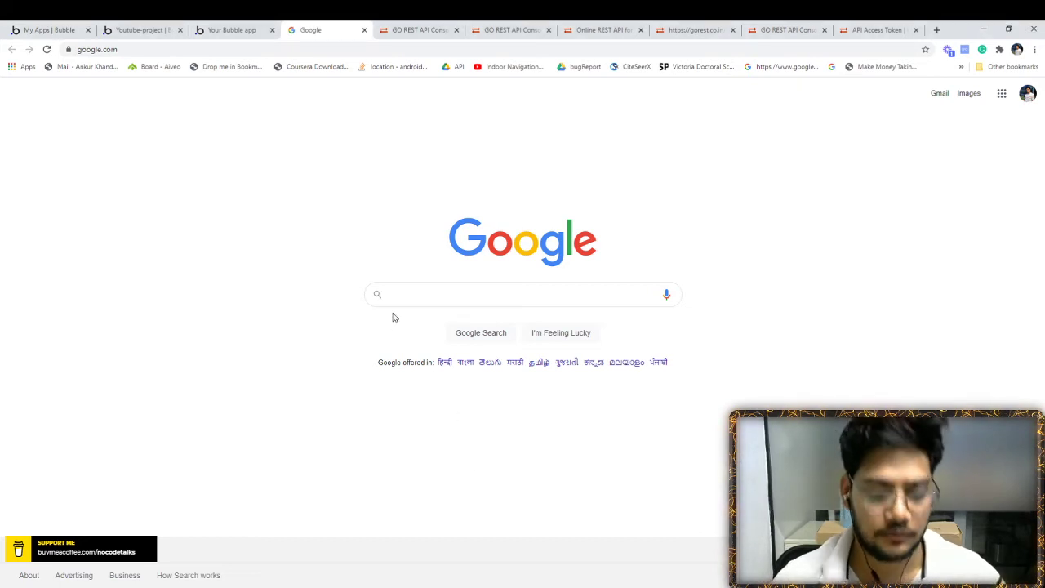
Search the web for 'lottie', land on the LottieFiles homepage and browse its feature and showcase sections.
text(lotties a)
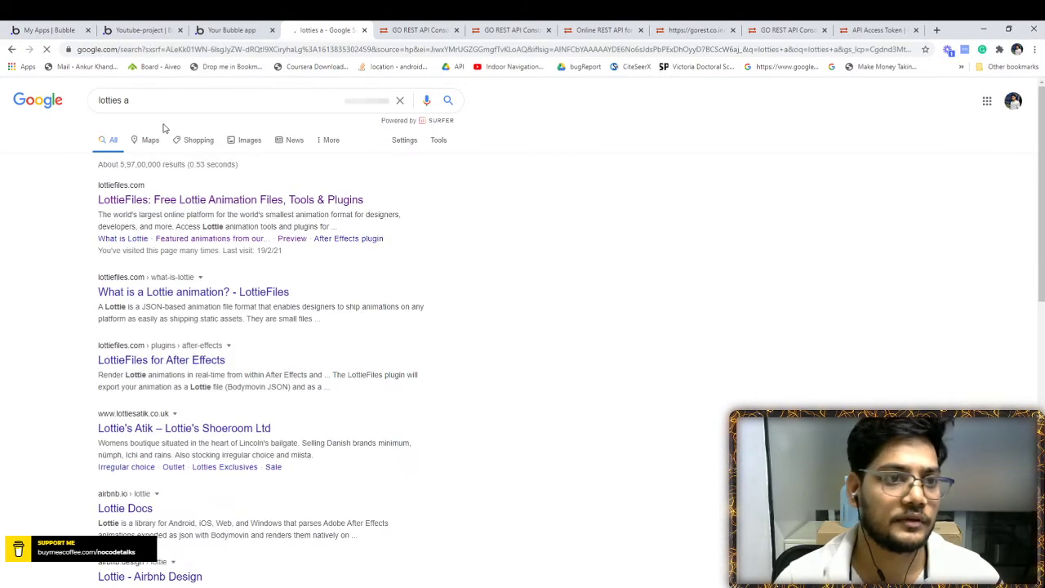
click(230, 199)
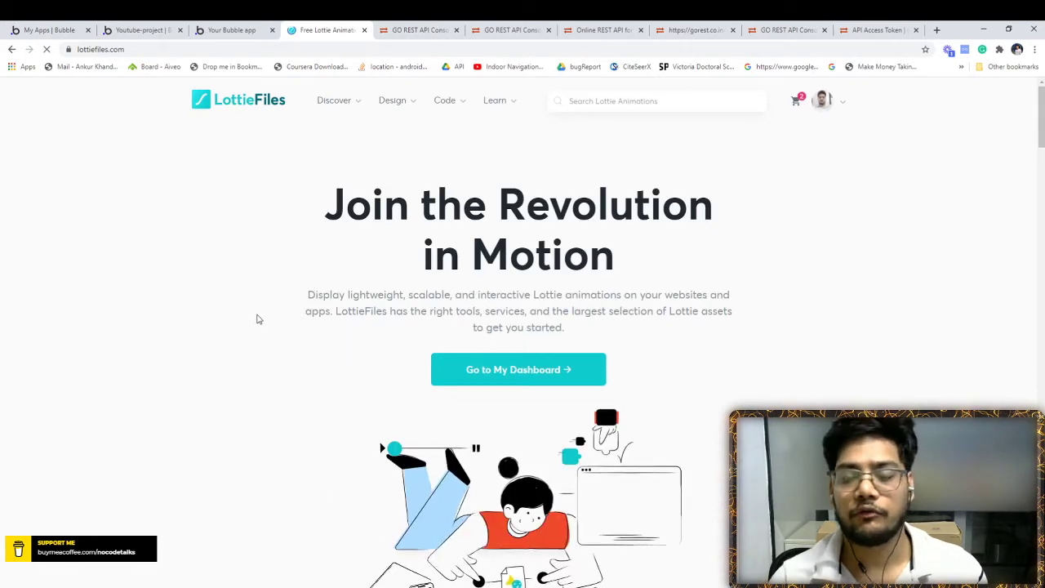
scroll(down, 3)
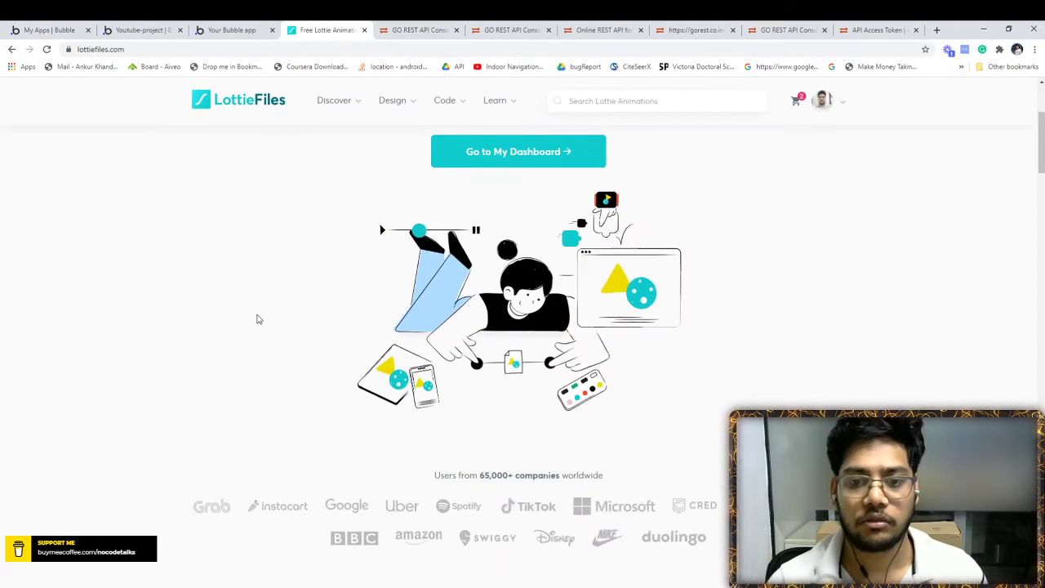
scroll(down, 3)
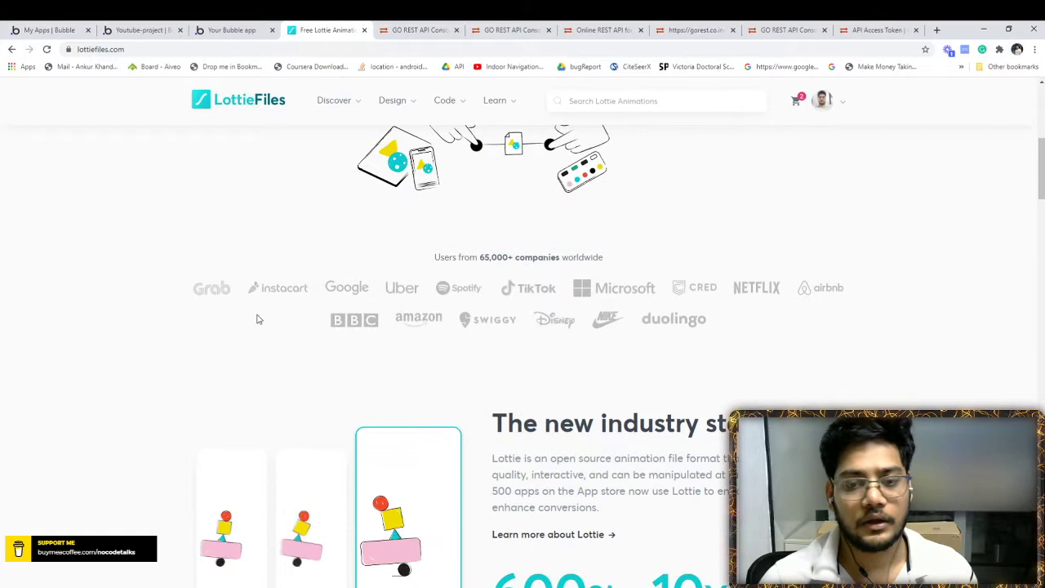
scroll(down, 3)
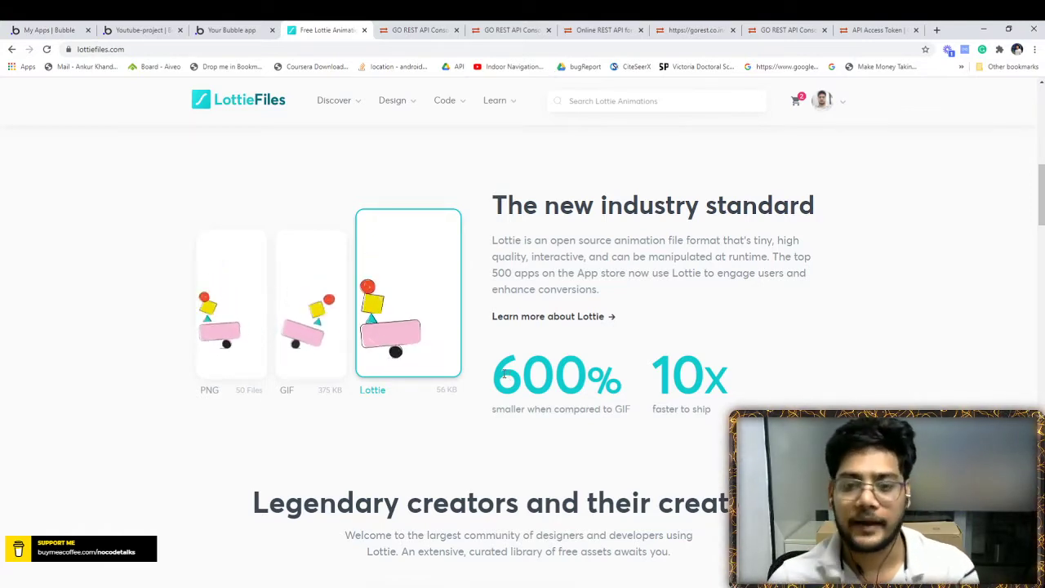
scroll(down, 3)
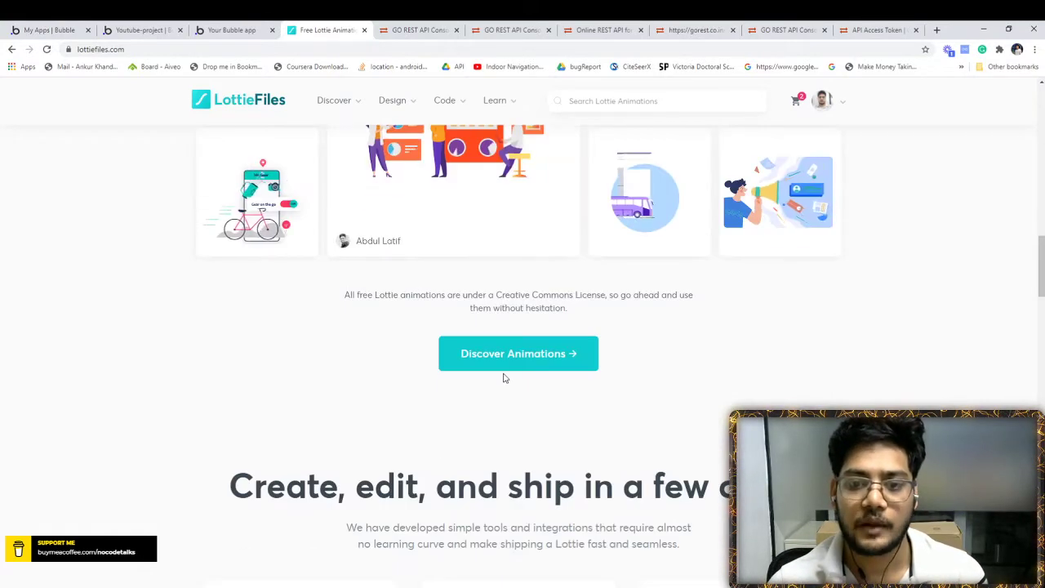
scroll(down, 3)
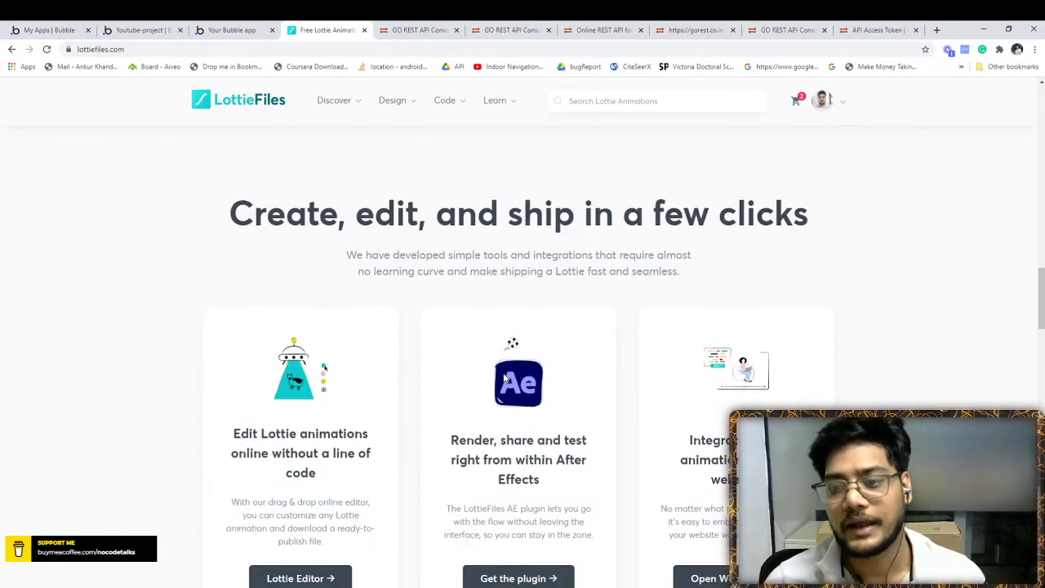
click(495, 100)
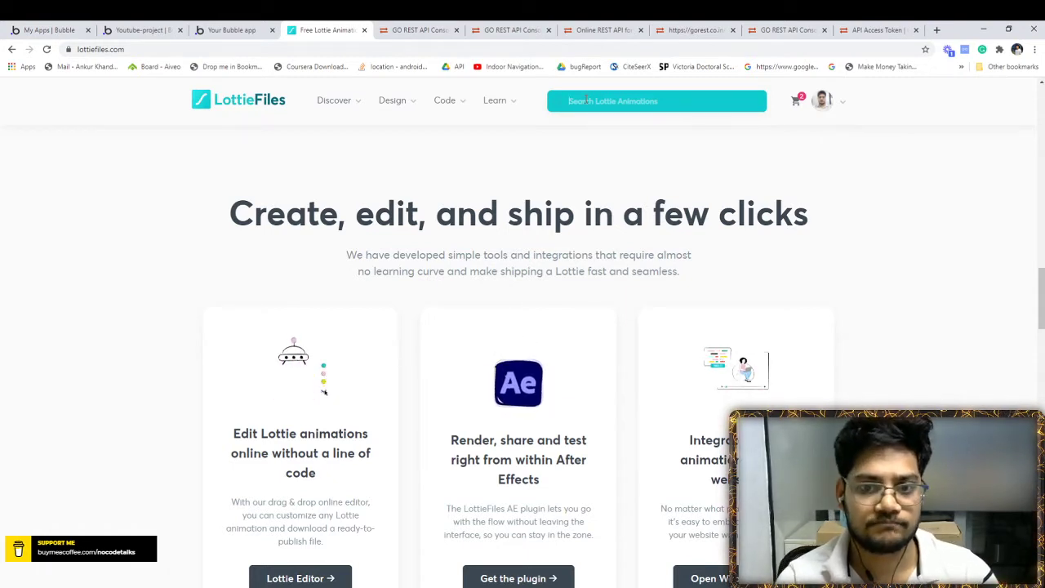
Search 'welcome', bring up the Ark Studios Welcome animation and copy its Lottie animation URL.
text(welcome)
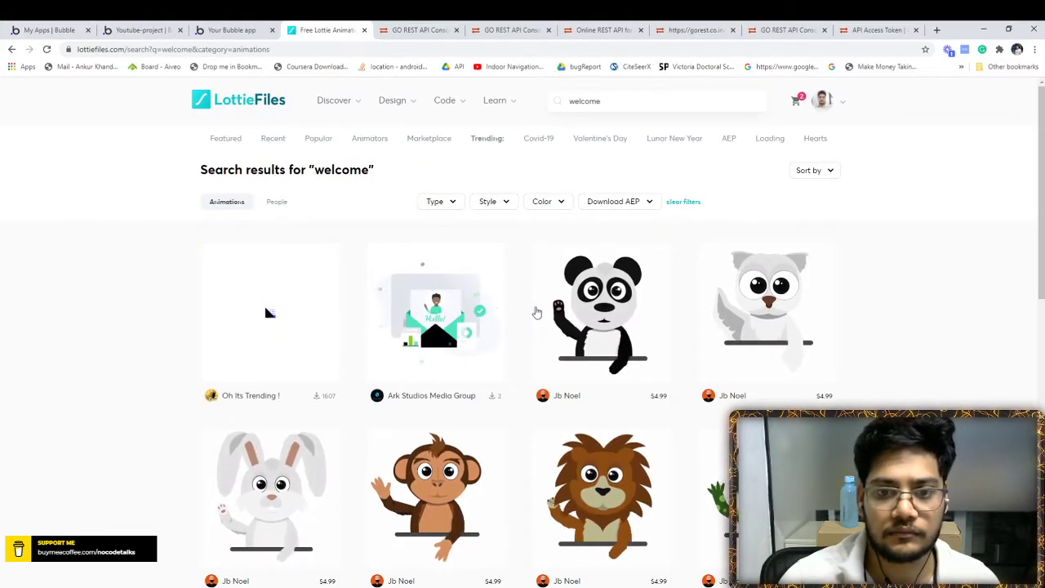
click(434, 313)
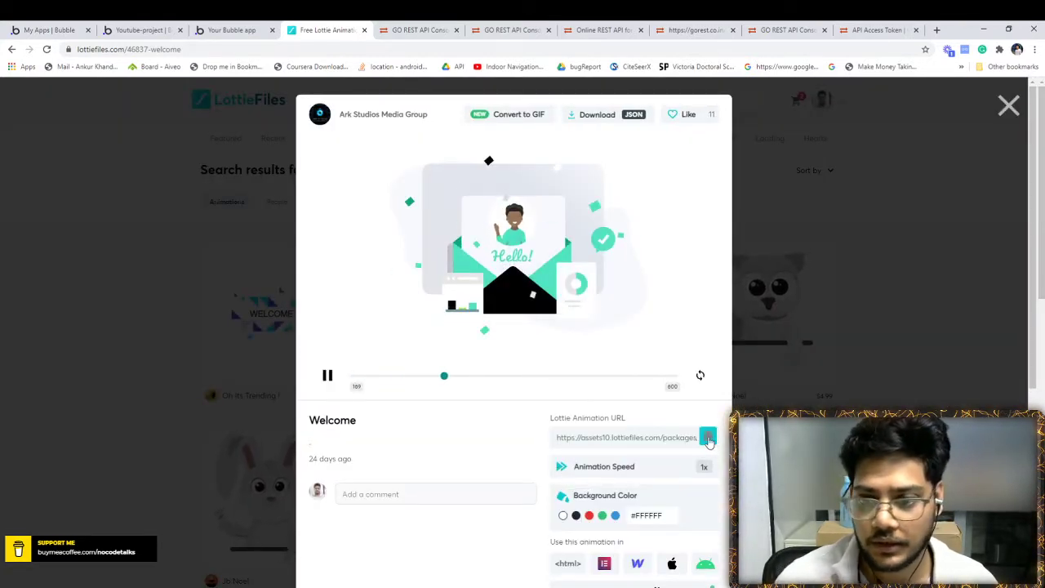
click(232, 30)
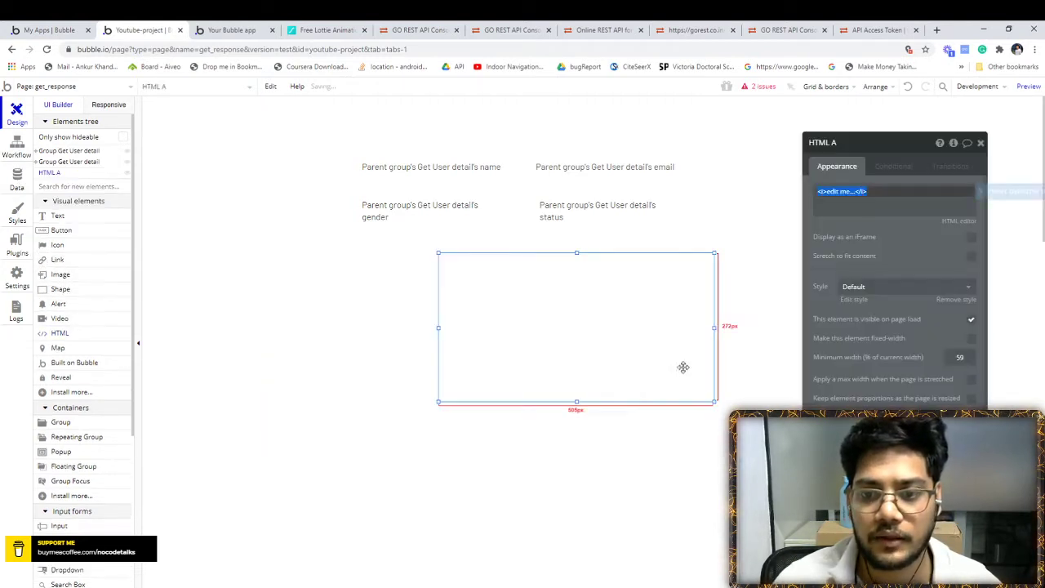
Replace the HTML element's code with the Welcome animation's web-player embed code and preview the live page.
click(890, 191)
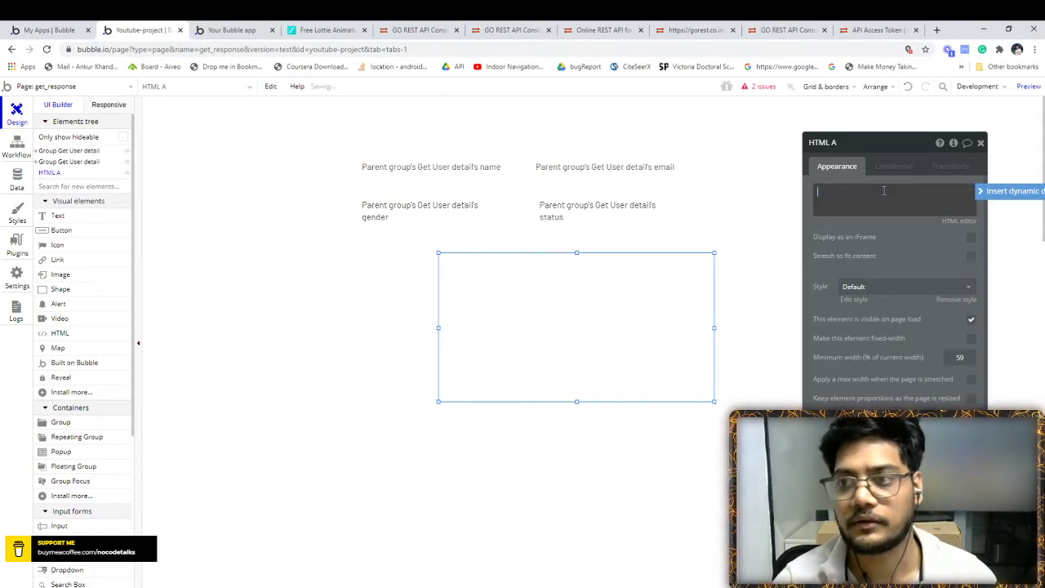
click(325, 30)
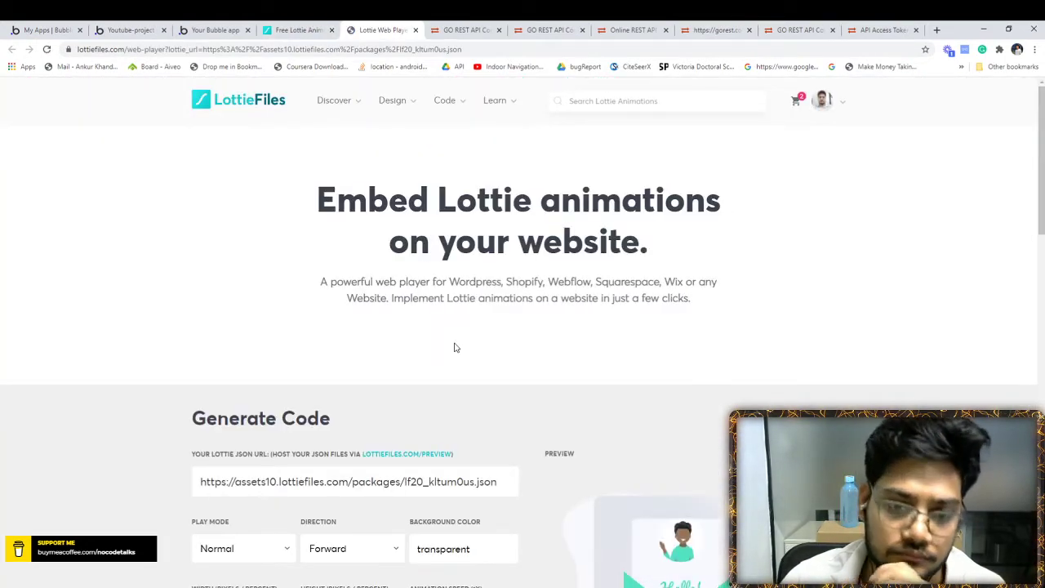
scroll(down, 3)
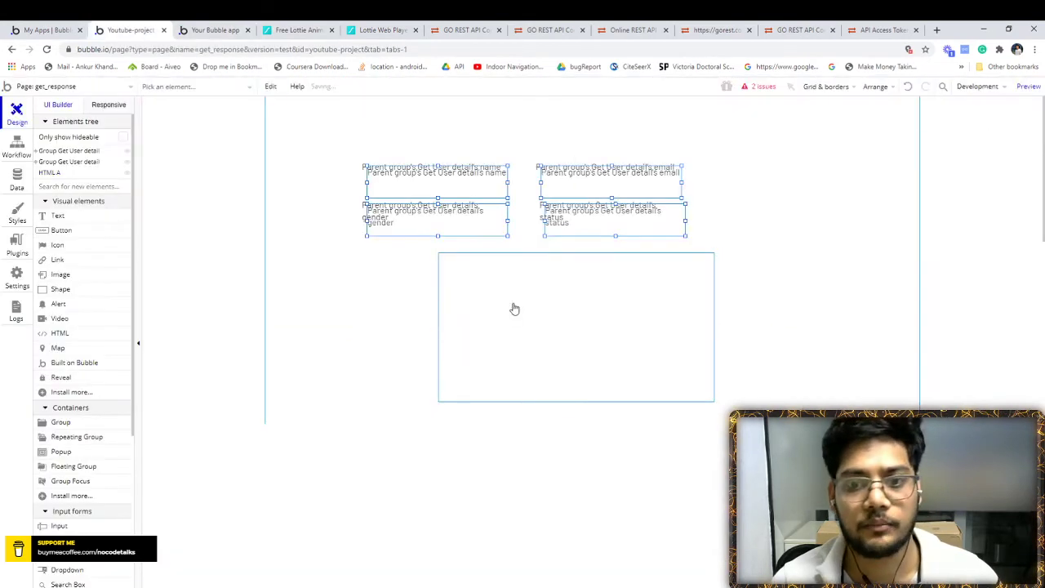
click(578, 327)
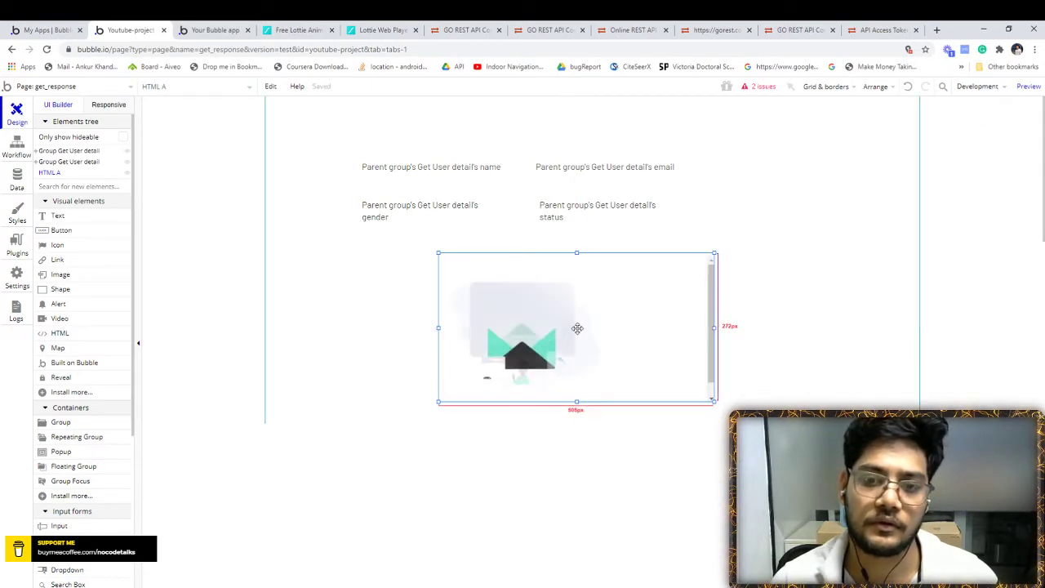
click(215, 29)
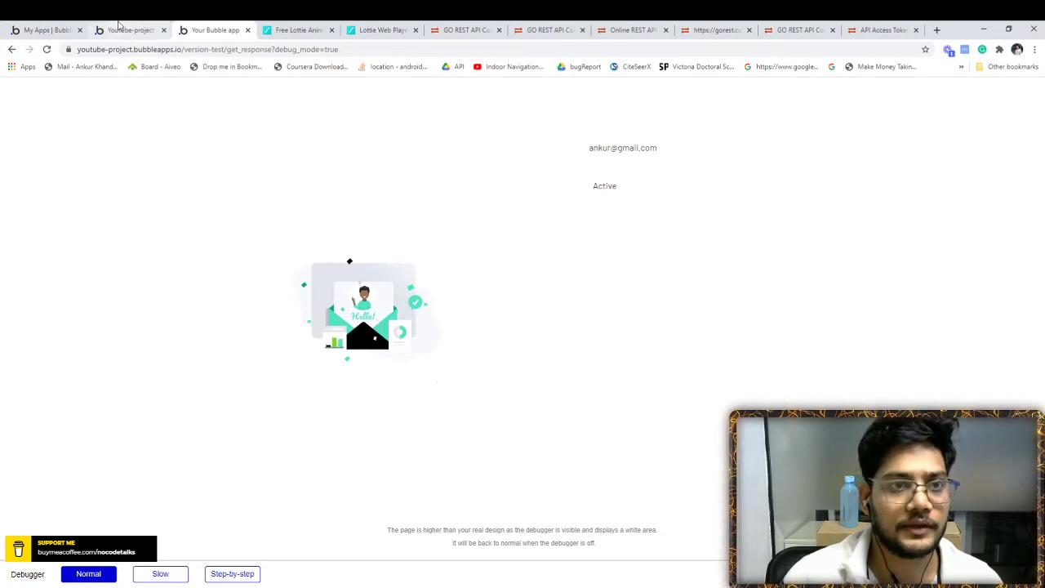
Regenerate the embed code with Controls enabled, preview the page, and pause then resume the animation.
click(131, 29)
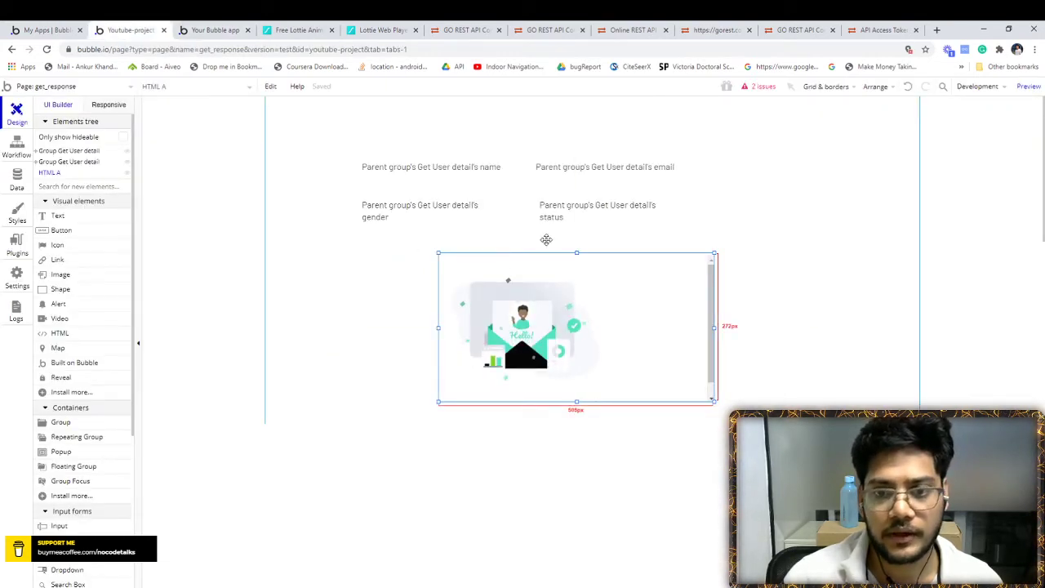
click(297, 29)
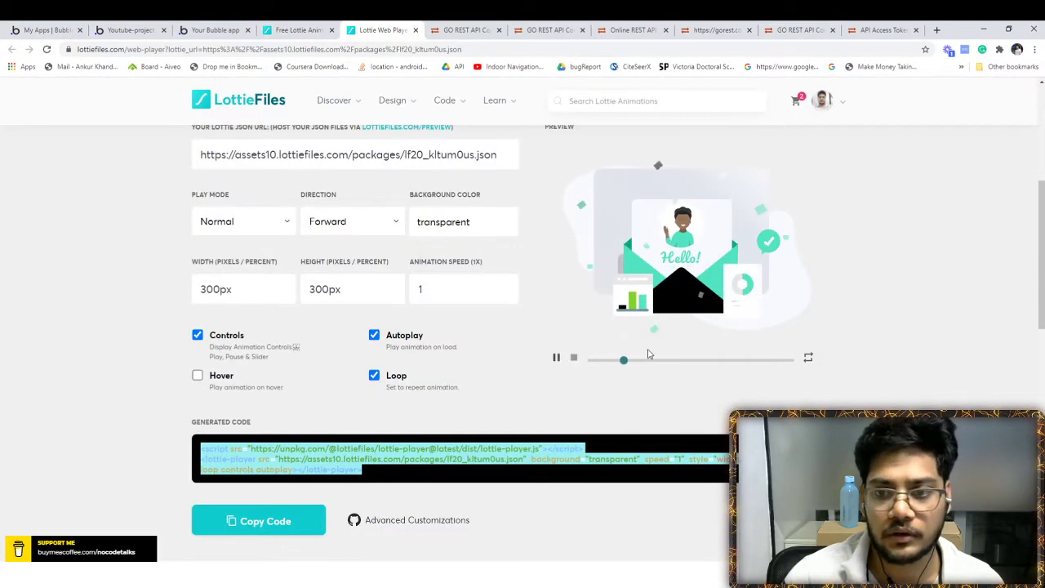
click(127, 30)
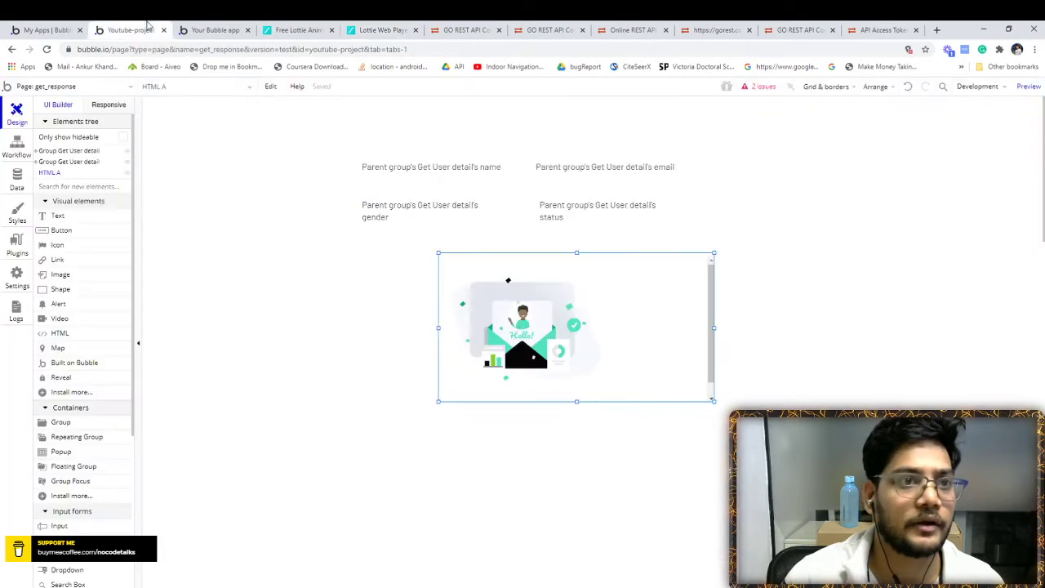
click(575, 326)
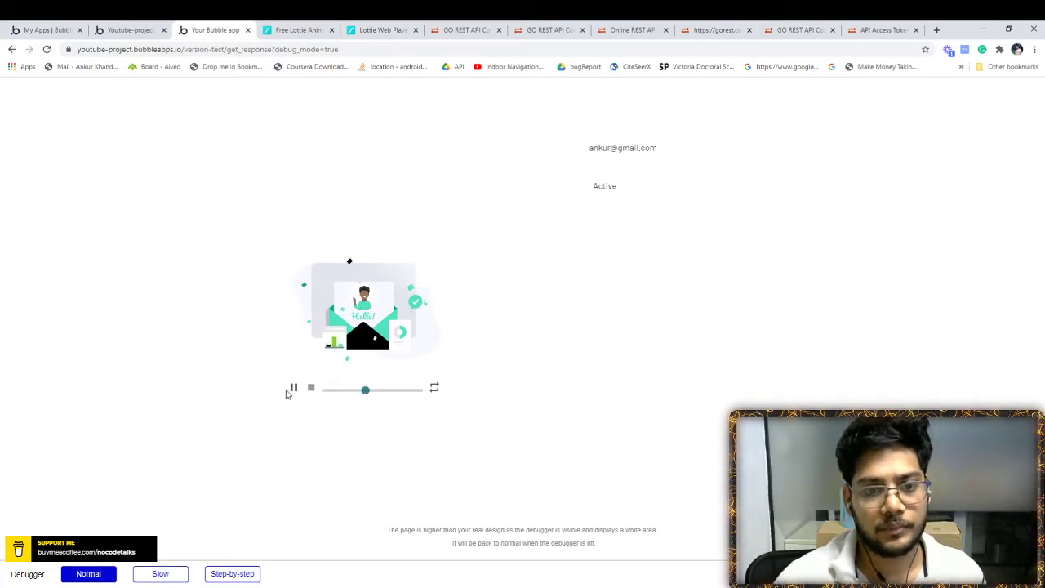
click(293, 389)
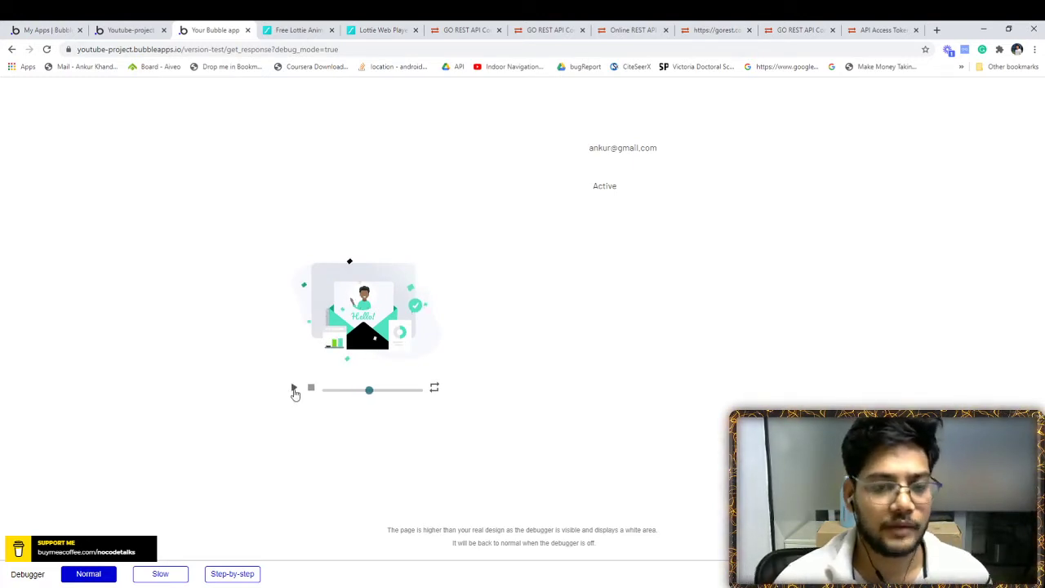
click(381, 29)
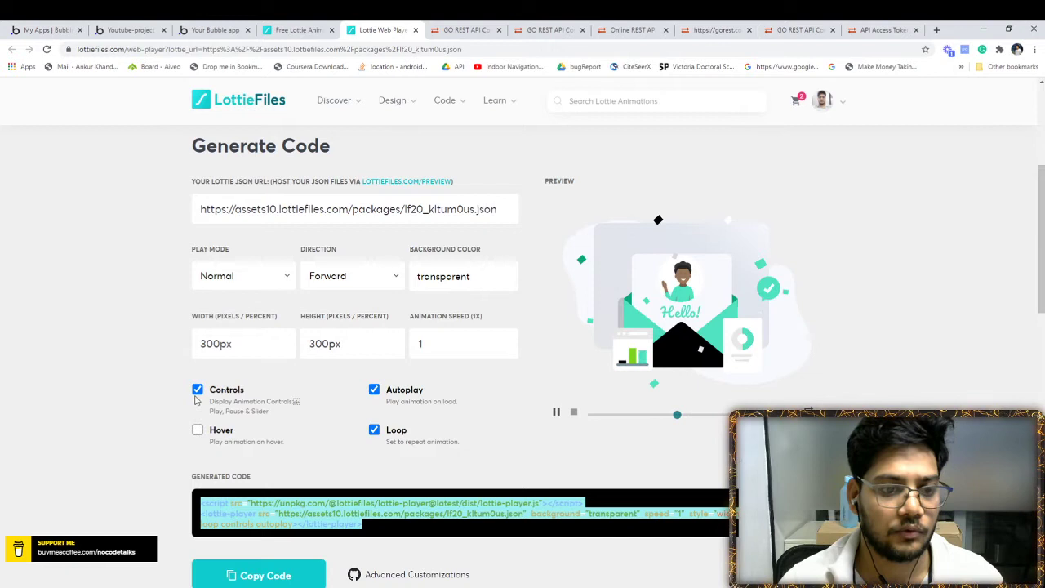
Copy the embed code with Controls unchecked into the HTML element, preview it, and visit the lottie-player GitHub repository.
click(196, 388)
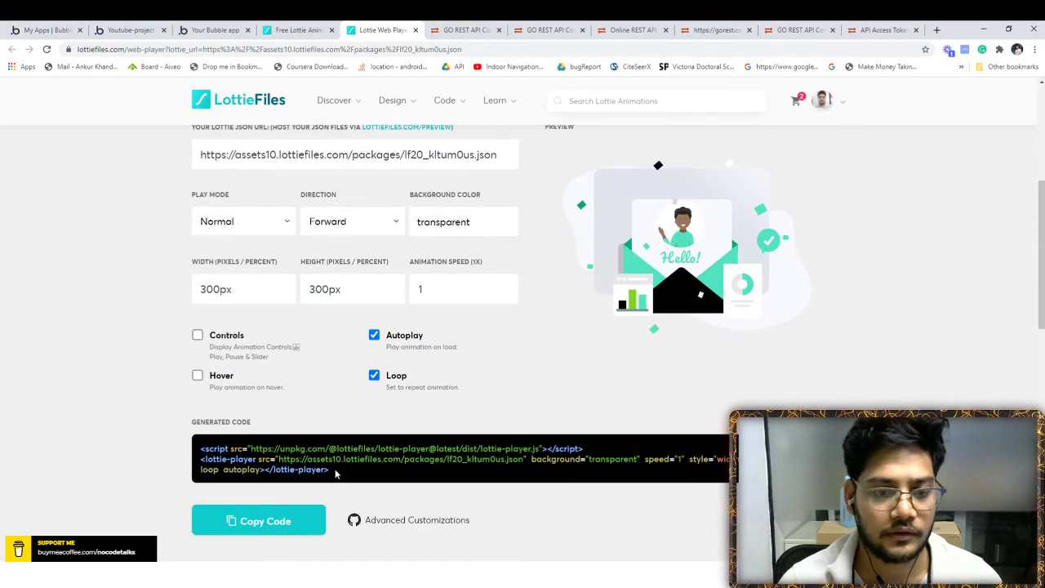
click(258, 520)
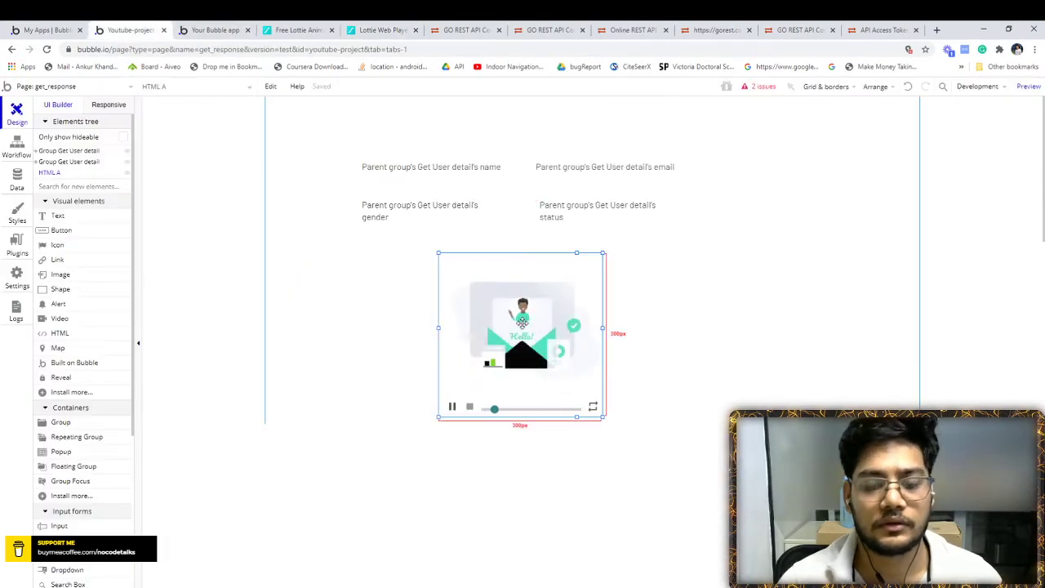
click(519, 335)
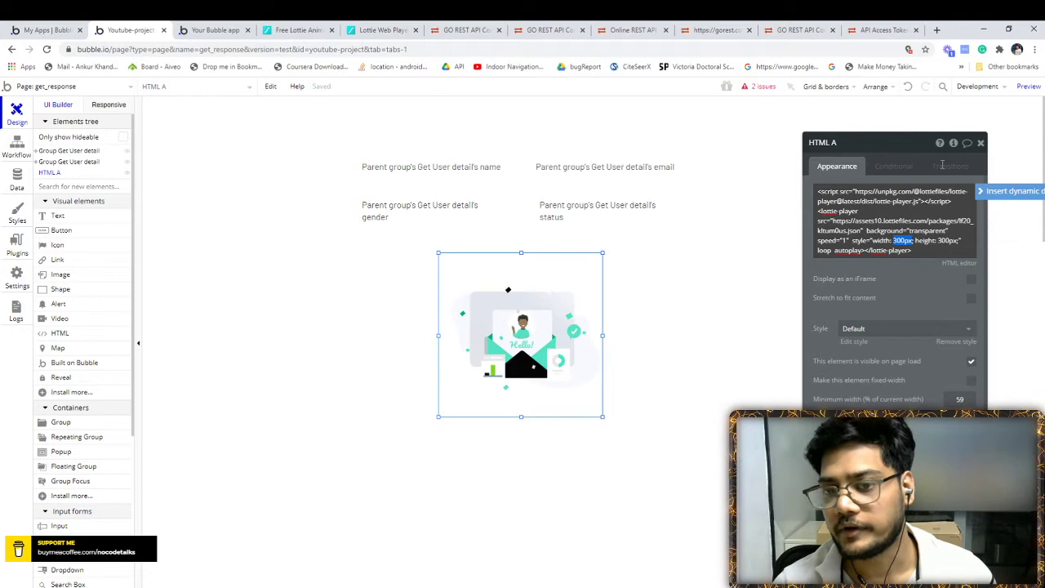
click(215, 29)
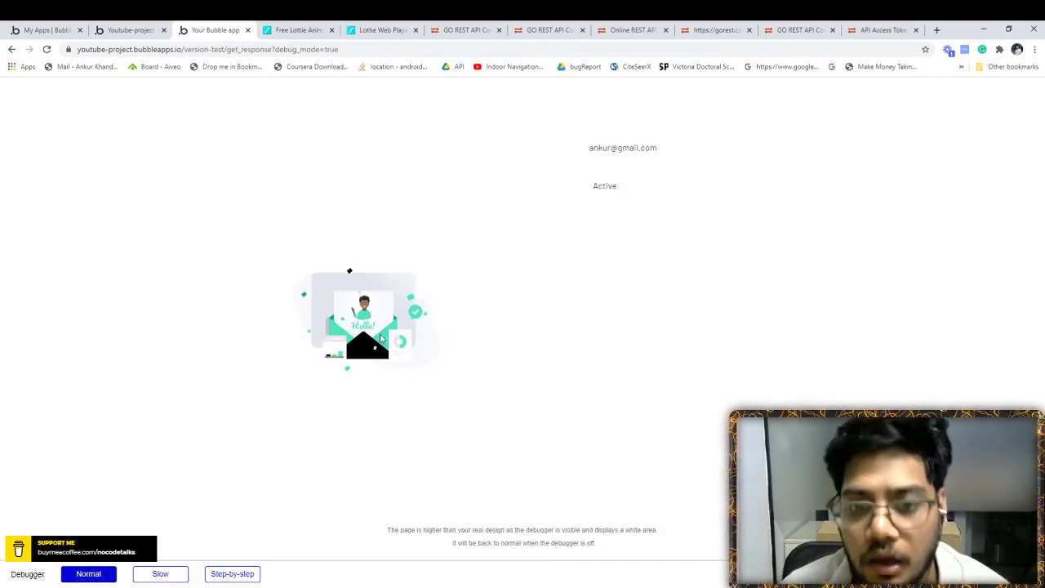
click(382, 30)
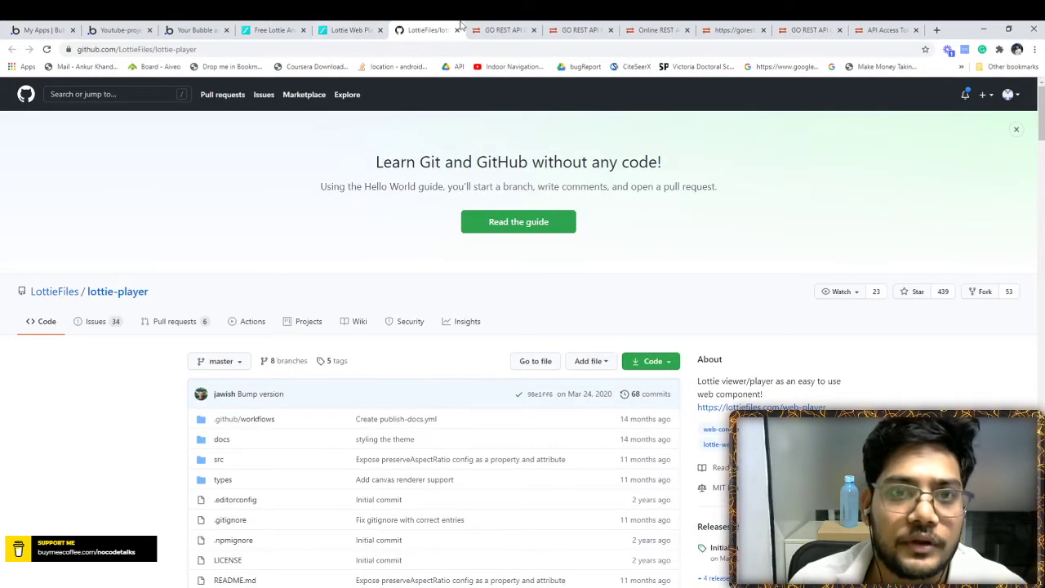
Switch from the lottie-player repository to the Welcome animation in the Lottie Editor.
click(383, 29)
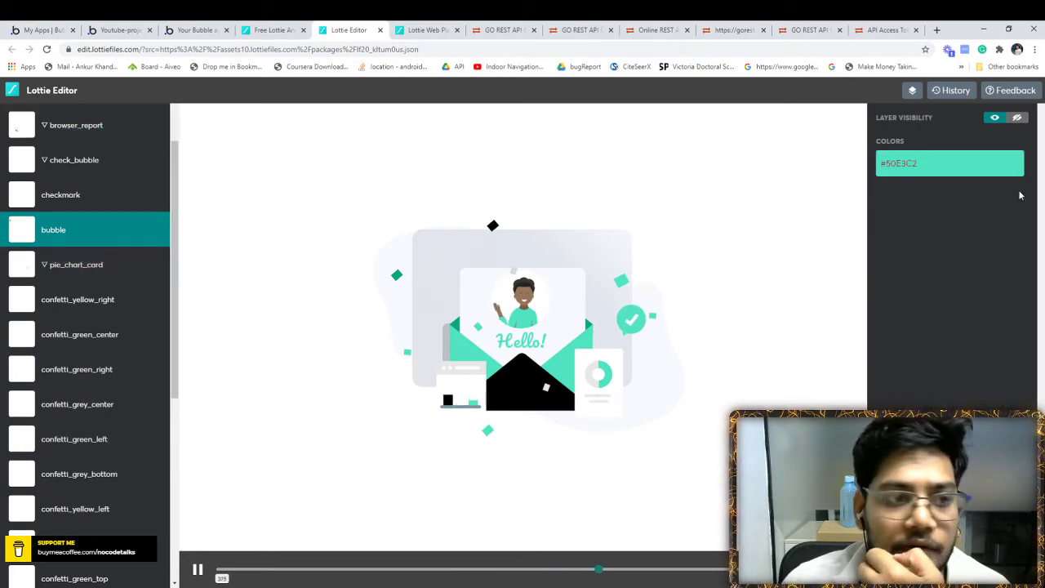
Inspect the bubble, pie_chart_card and email_content layers, then recolor the email_body layer's teal to red #D0021B.
click(951, 163)
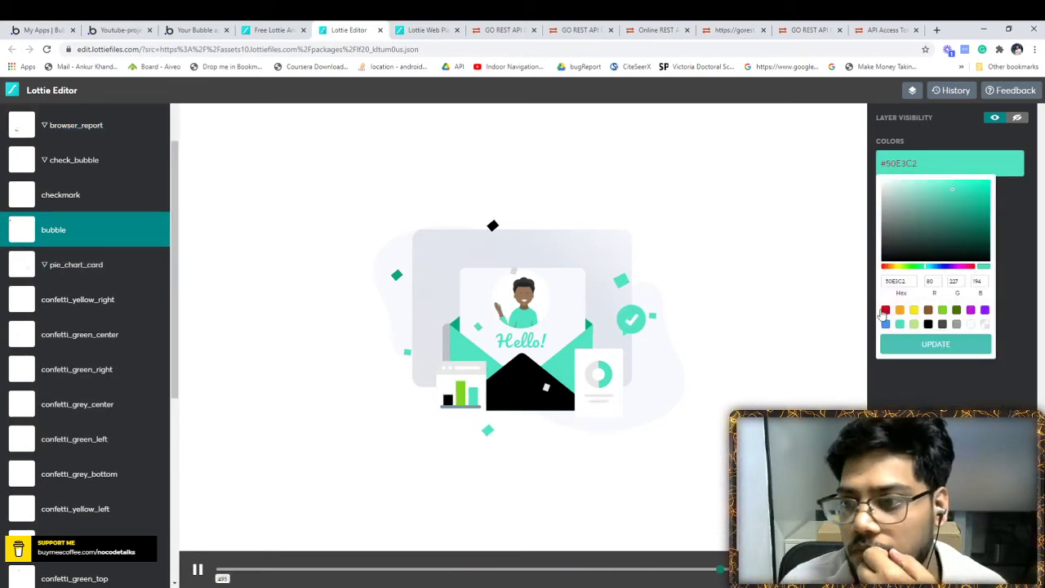
click(885, 310)
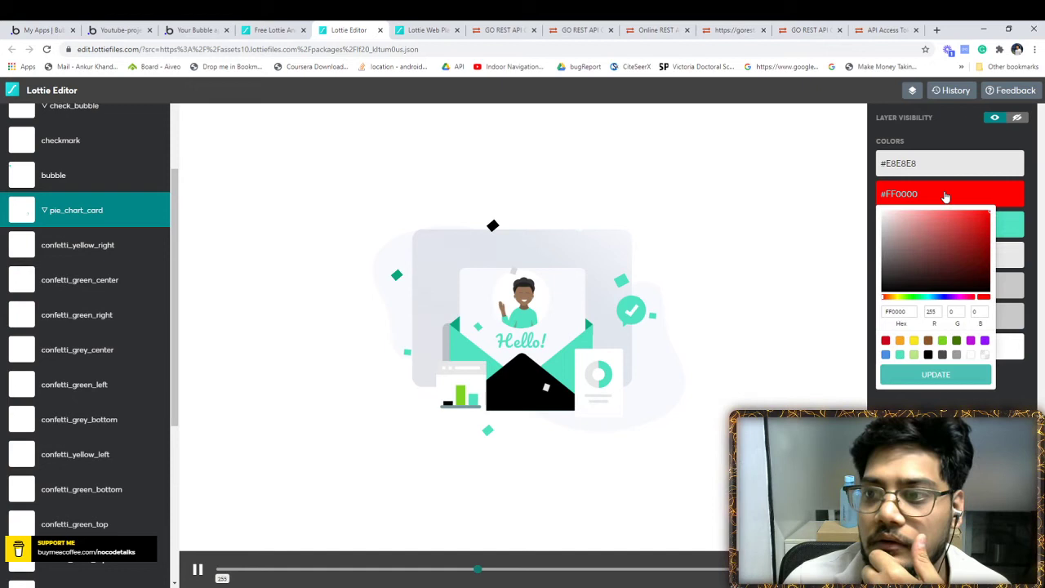
click(935, 374)
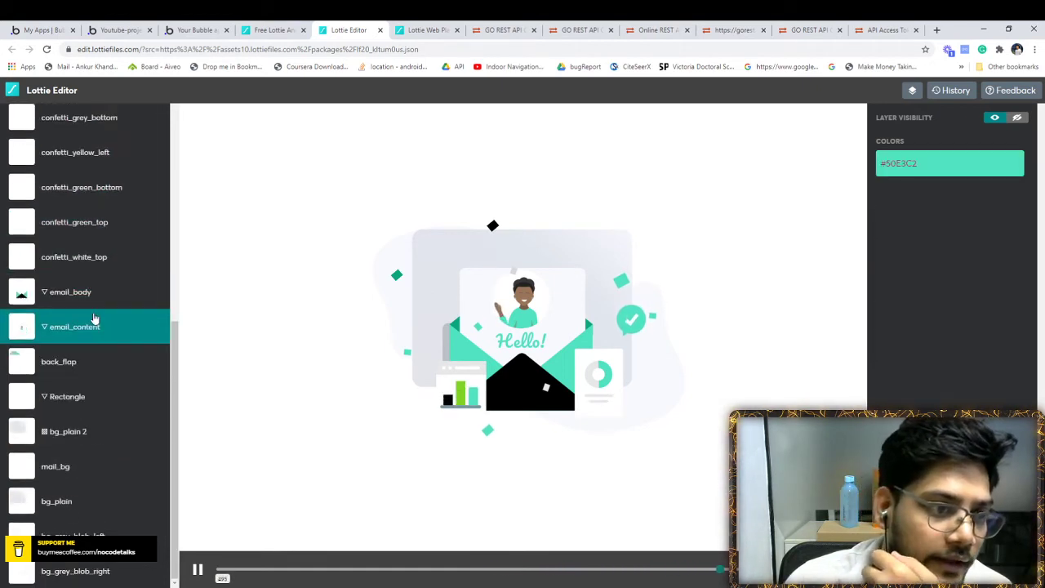
click(70, 291)
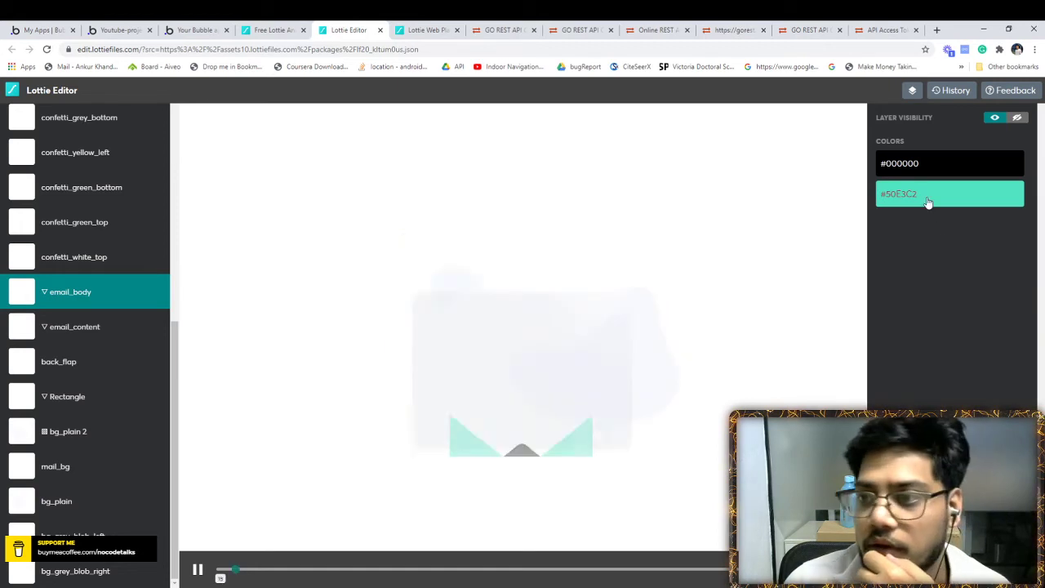
click(949, 192)
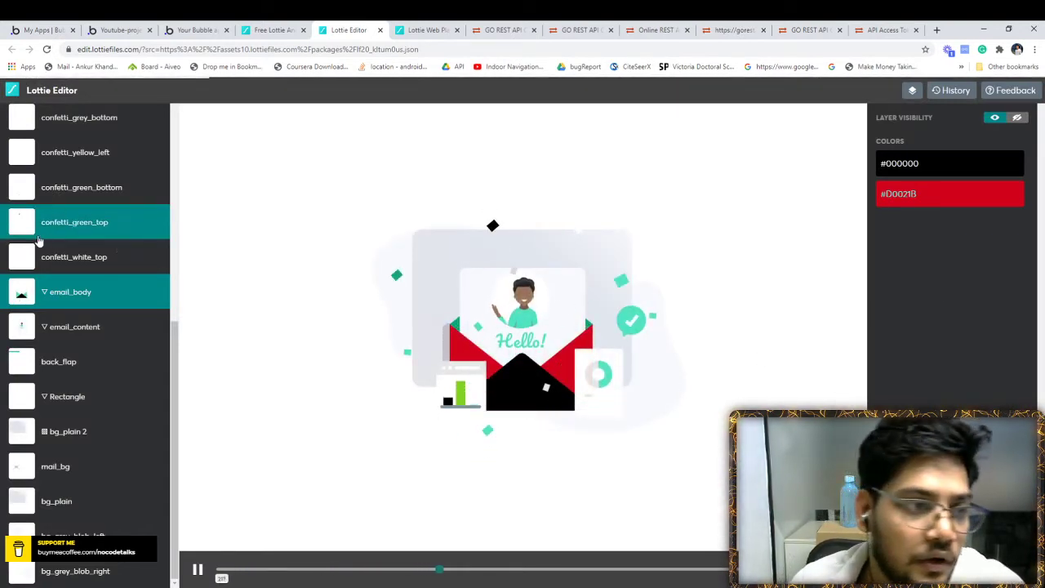
Check the confetti_white_top and email_content layers and review the whole animation's colours before downloading the JSON.
click(74, 257)
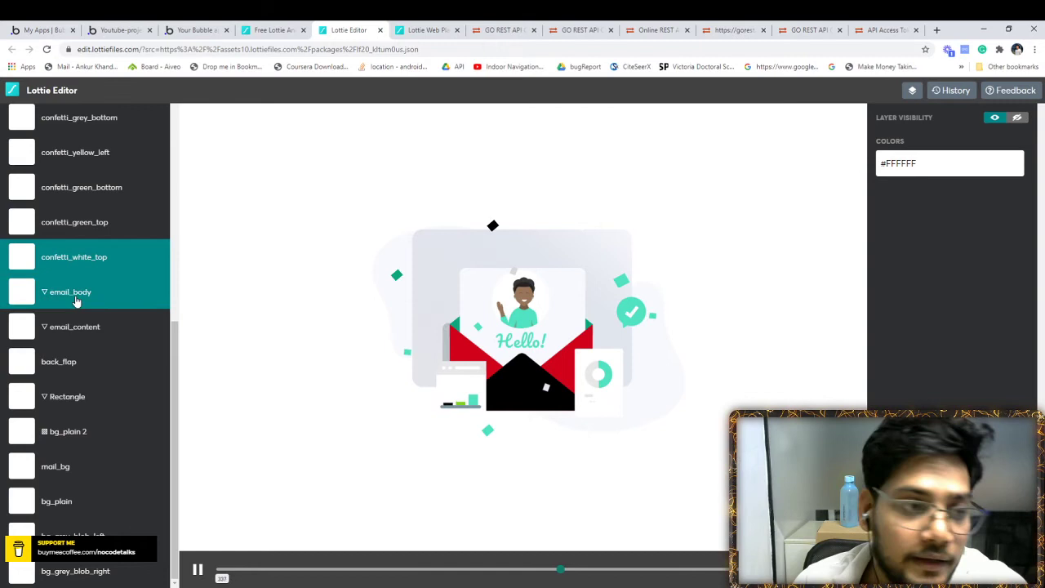
click(75, 326)
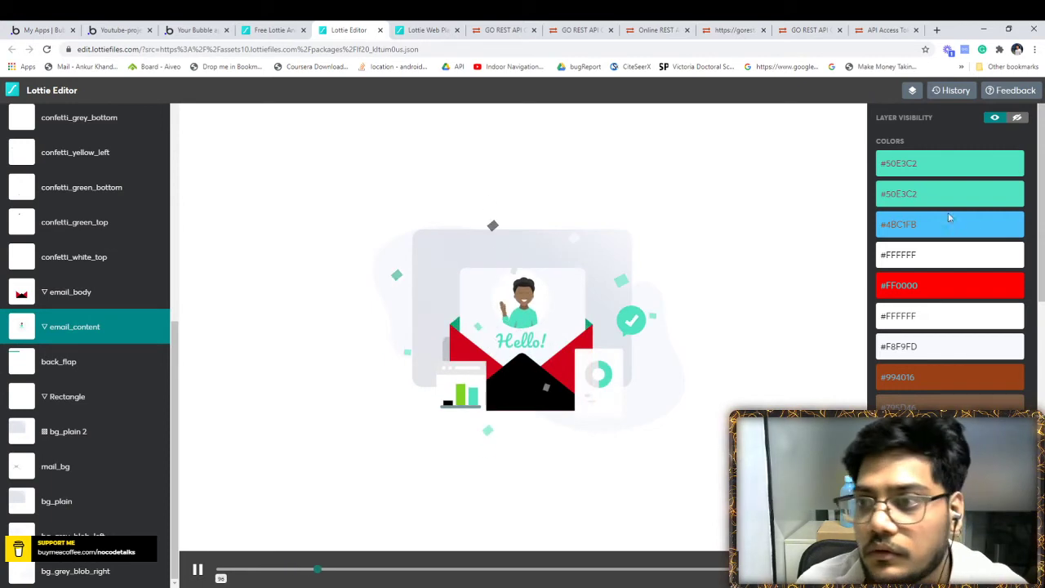
click(949, 163)
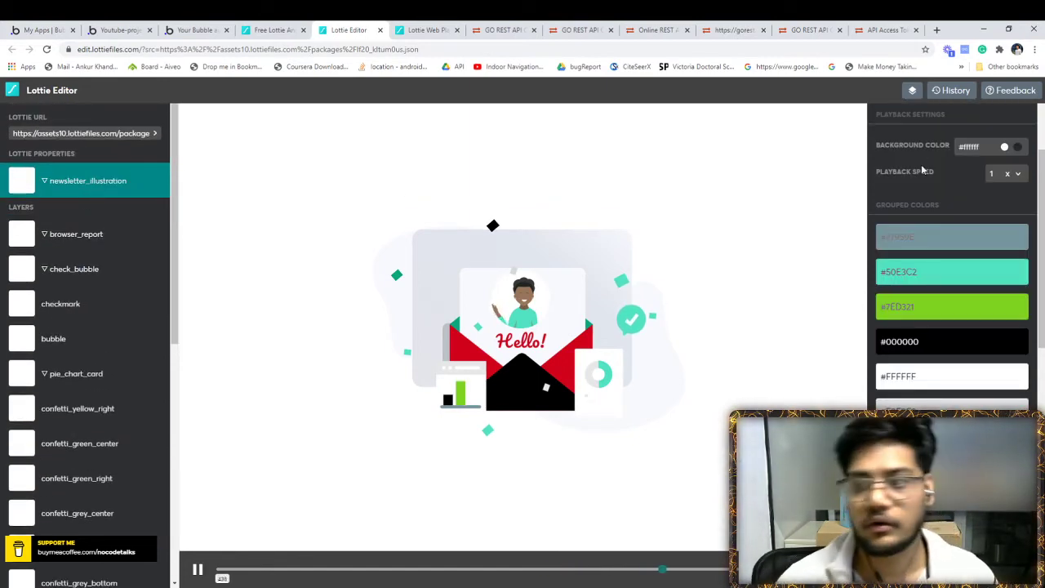
scroll(down, 3)
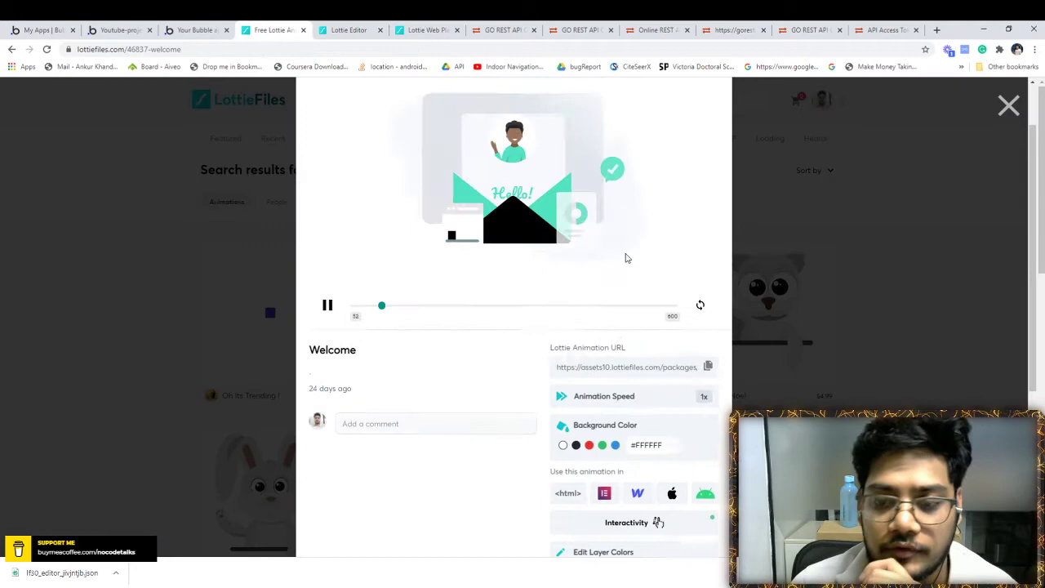
Close the animation modal, browse the Discover, Design and Code menus, and choose Web Player under Code.
click(1010, 104)
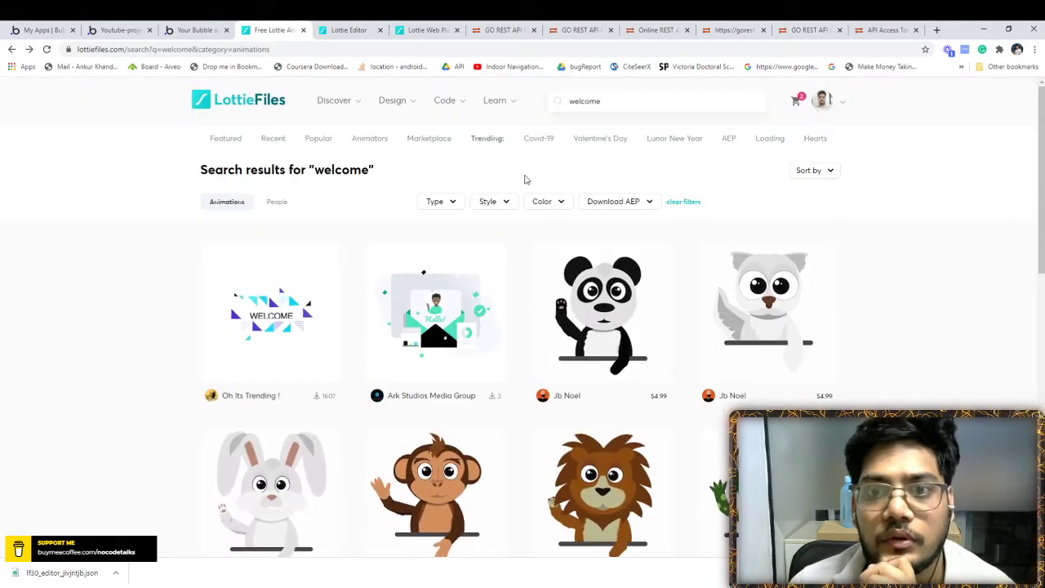
click(495, 101)
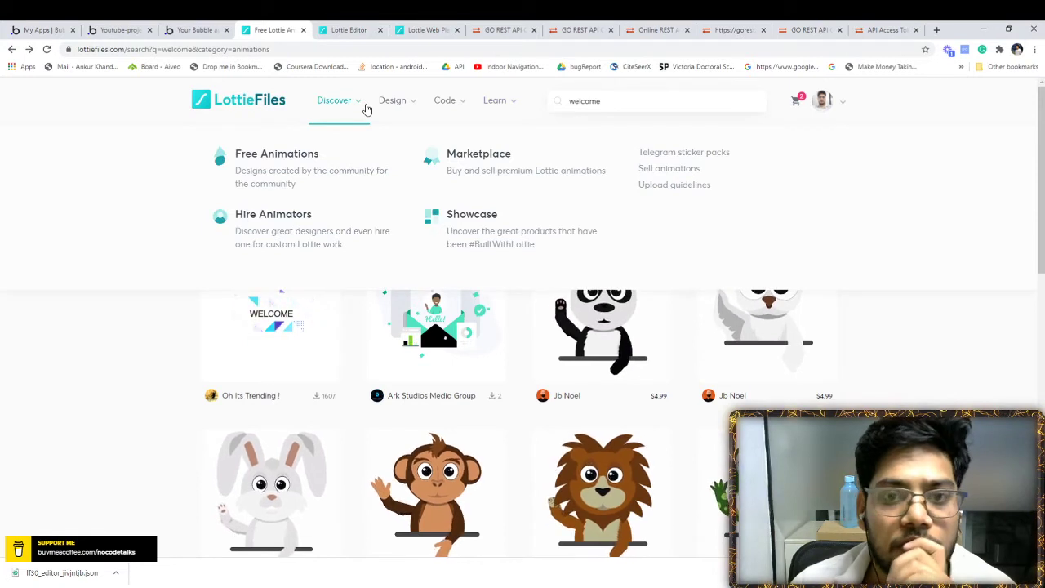
click(392, 101)
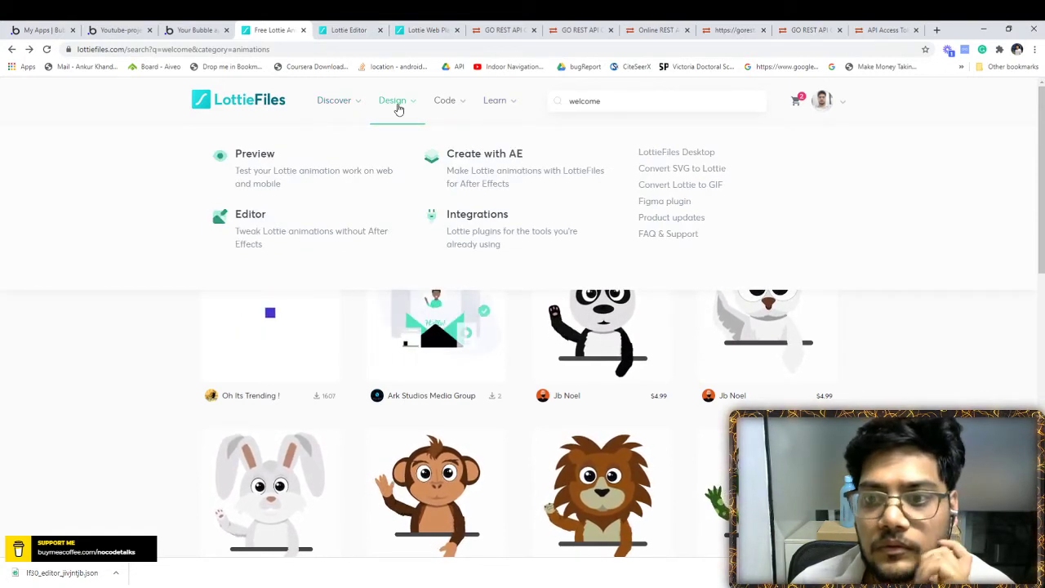
click(444, 102)
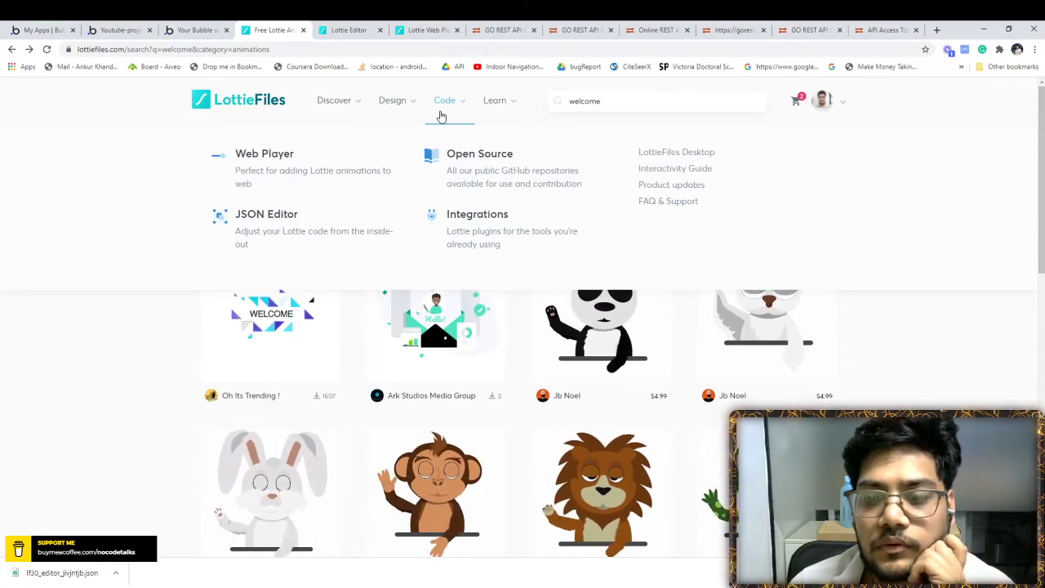
click(347, 29)
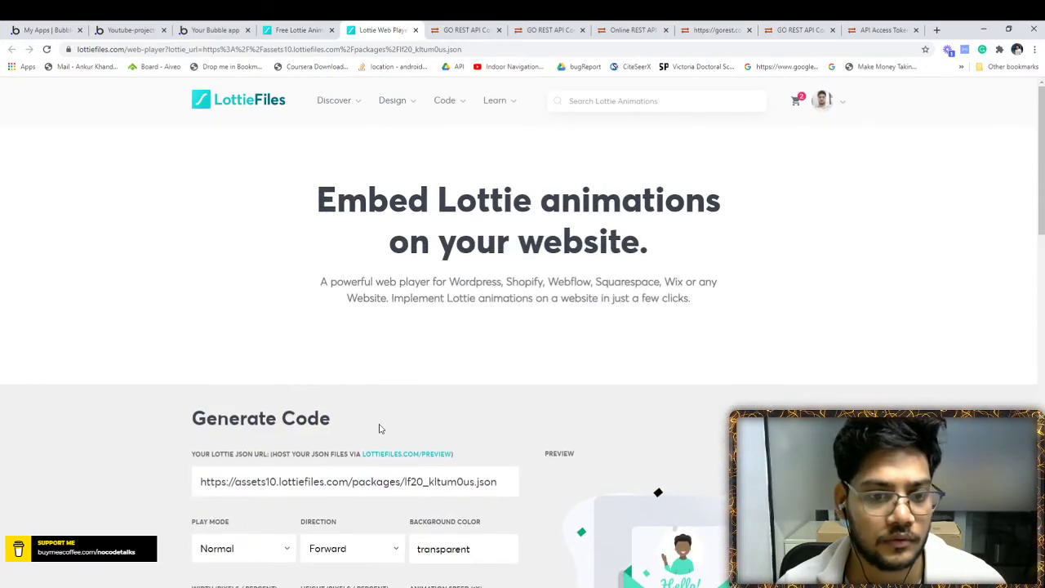
Upload the edited red-envelope JSON via Preview & Share to get its share and asset links.
scroll(down, 3)
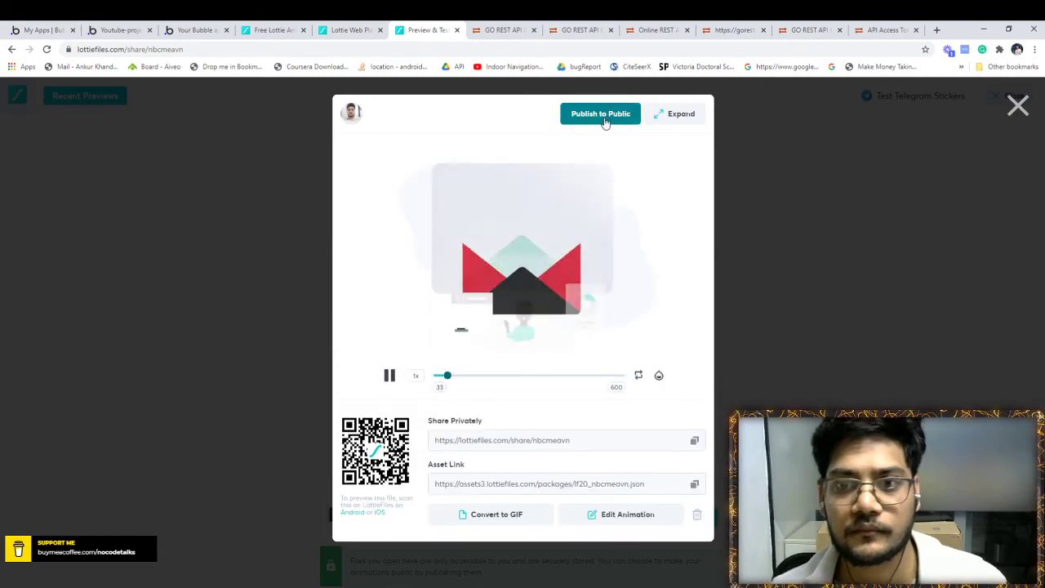
Fill the Publish to public form with title 'change color' and begin the welcome and an tags.
click(601, 115)
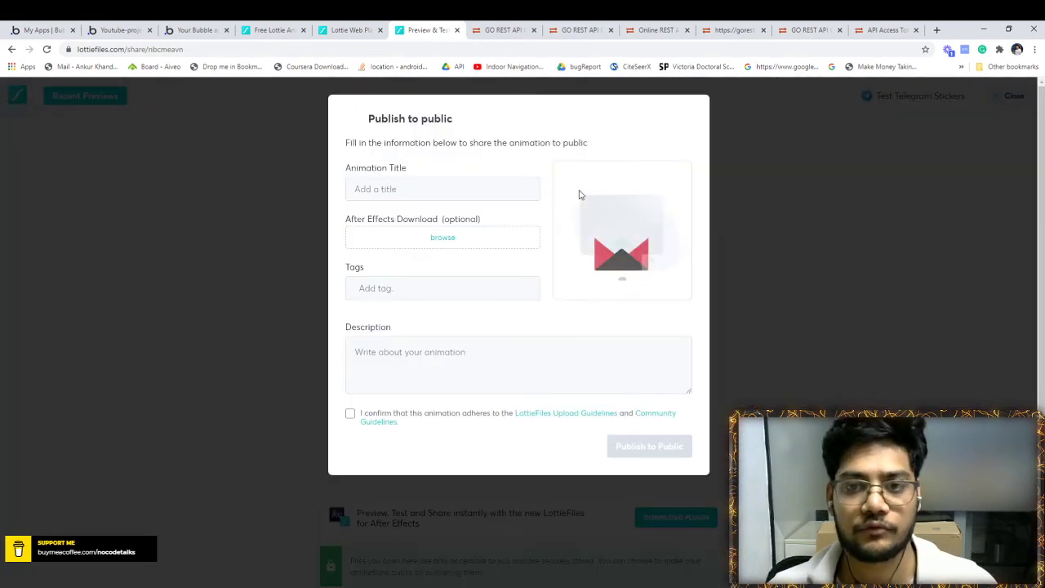
click(443, 190)
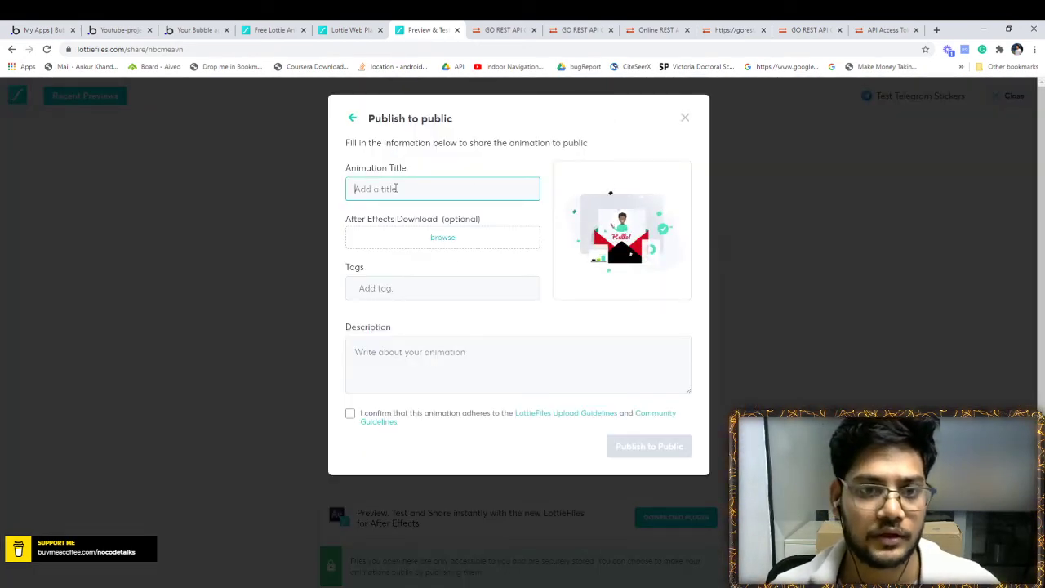
text(change)
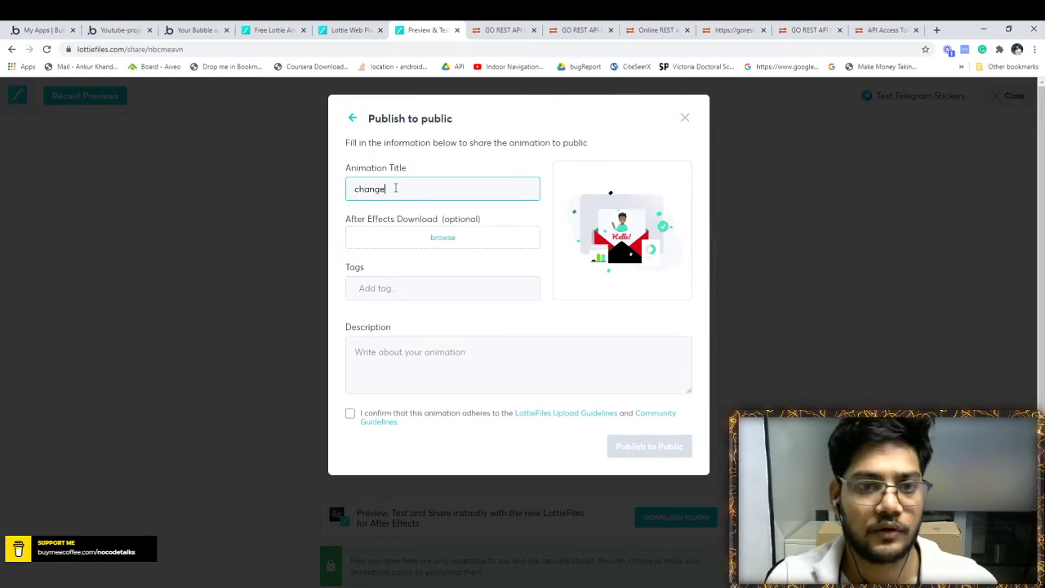
text(color)
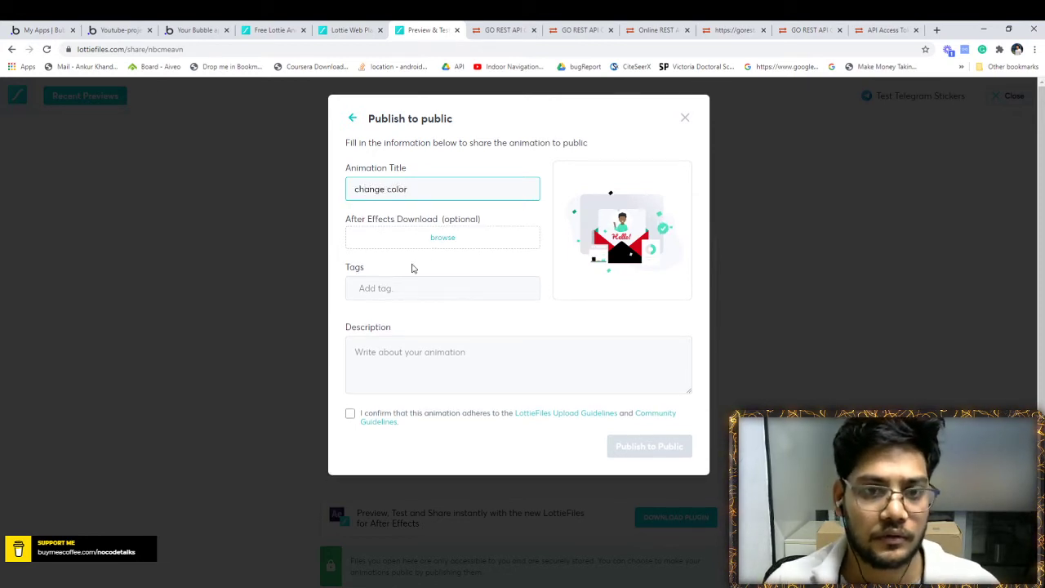
text(w)
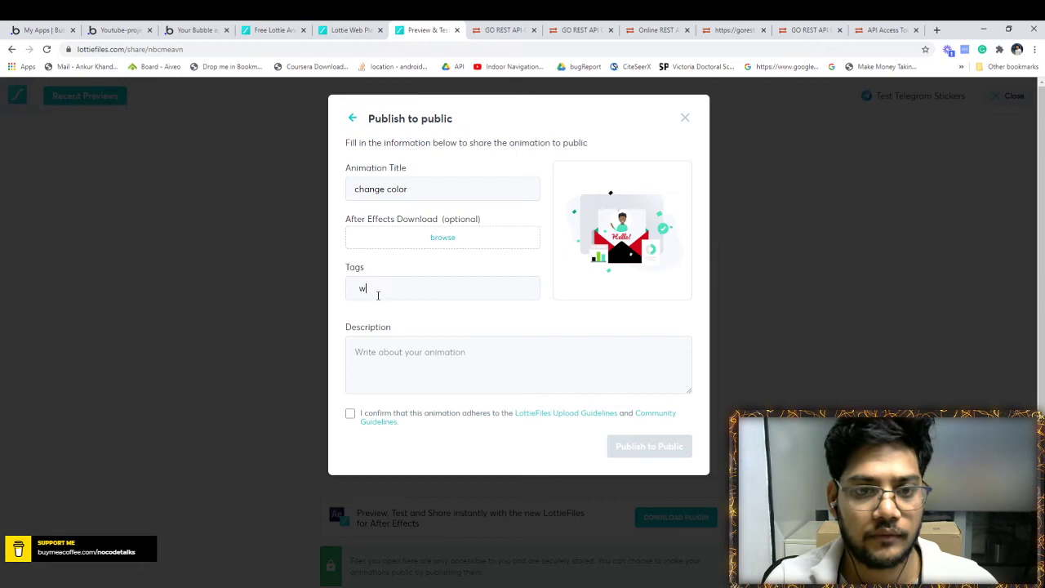
text(elcome)
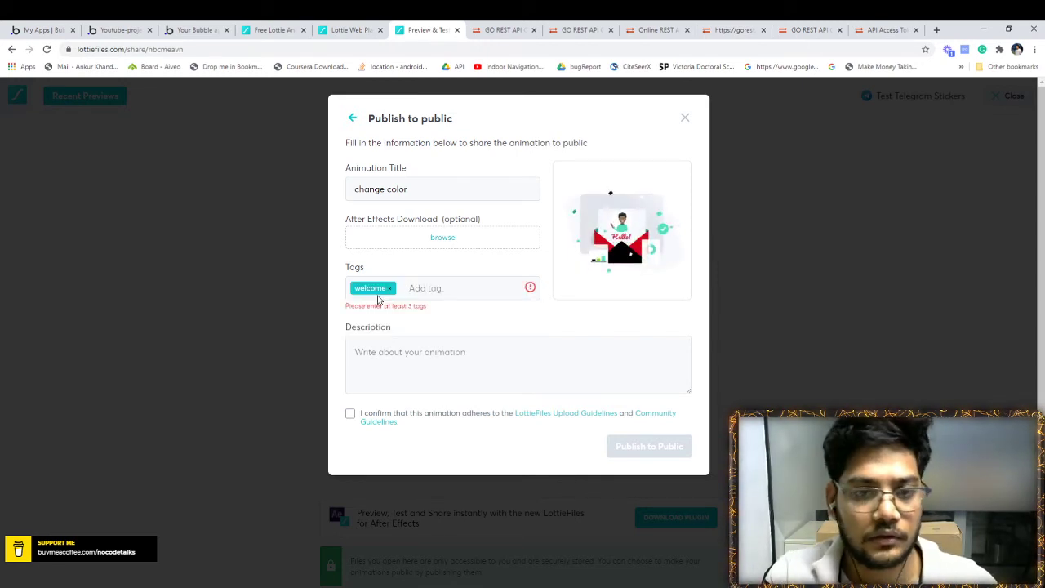
text(anim)
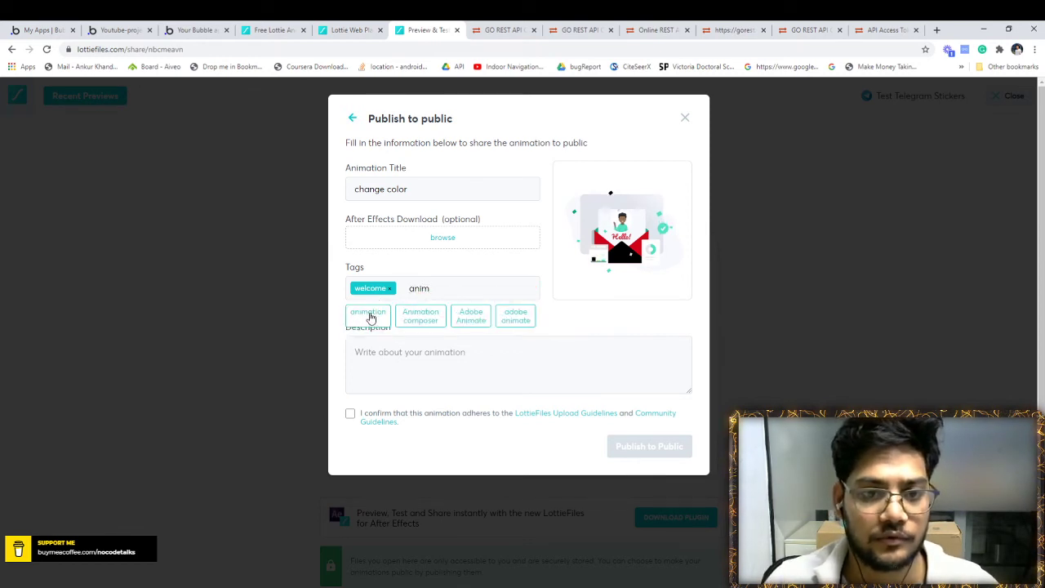
Add the animation and guardian tags, confirm the guidelines and publish the animation to the public.
click(368, 314)
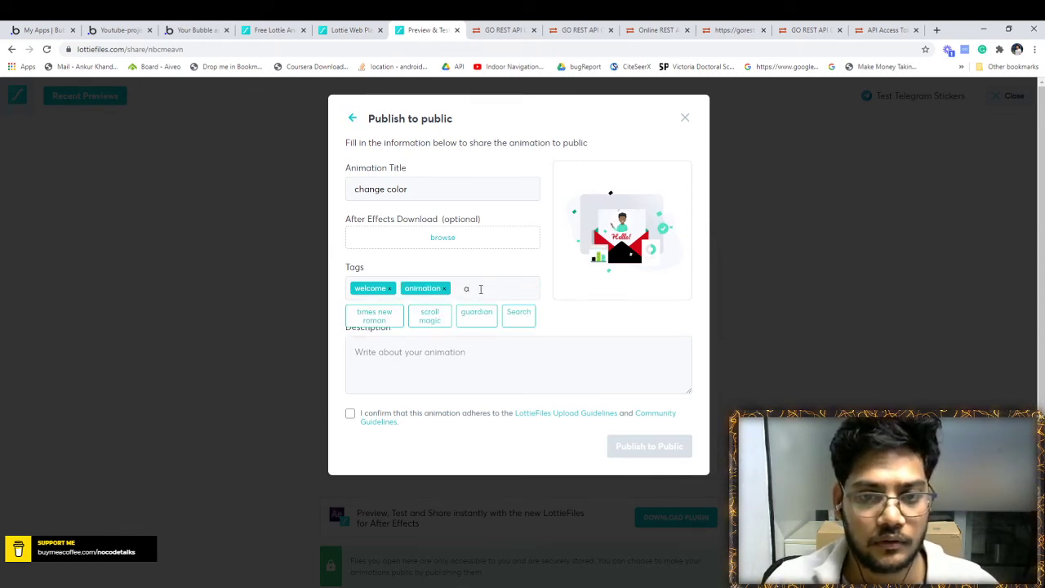
click(476, 315)
text(sdfsd)
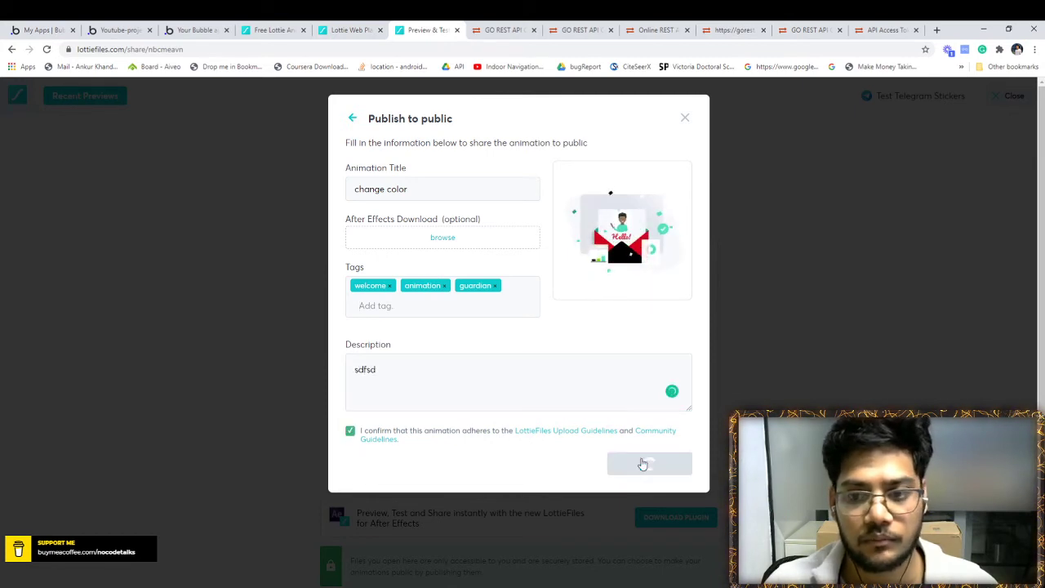
click(650, 464)
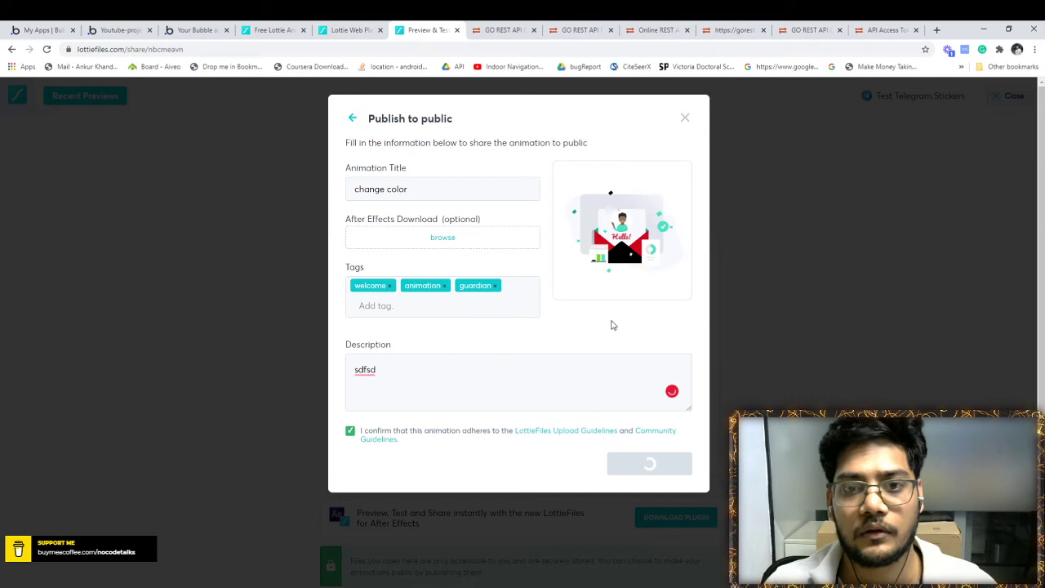
click(650, 464)
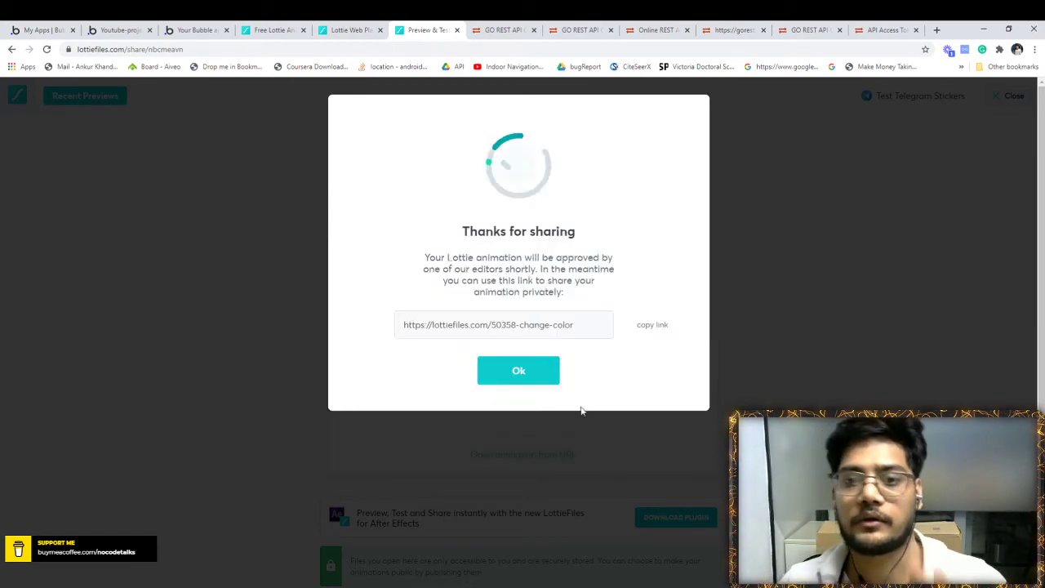
Copy the published animation's share link and return to its LottieFiles preview page.
click(651, 323)
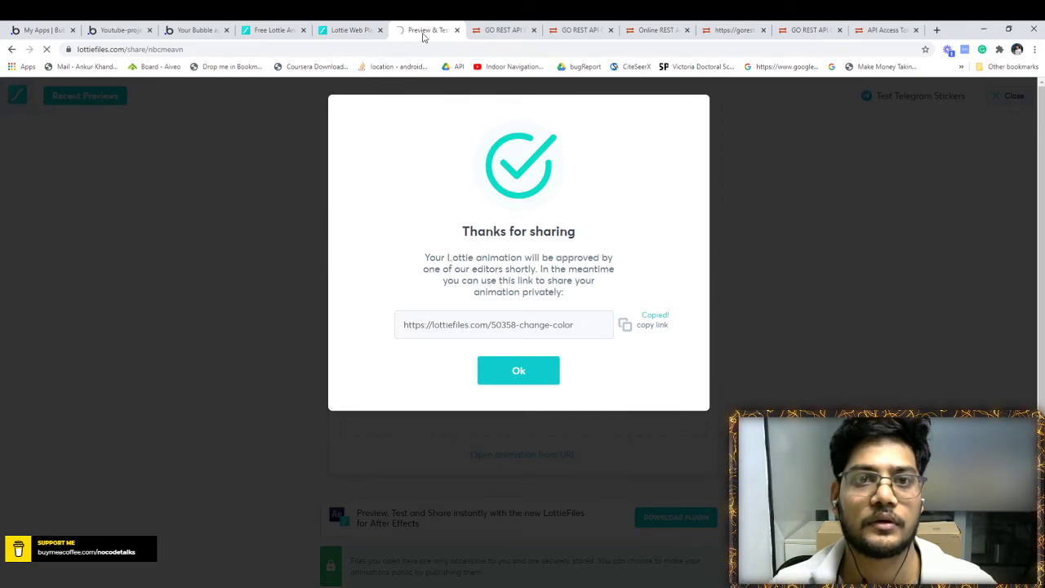
click(351, 29)
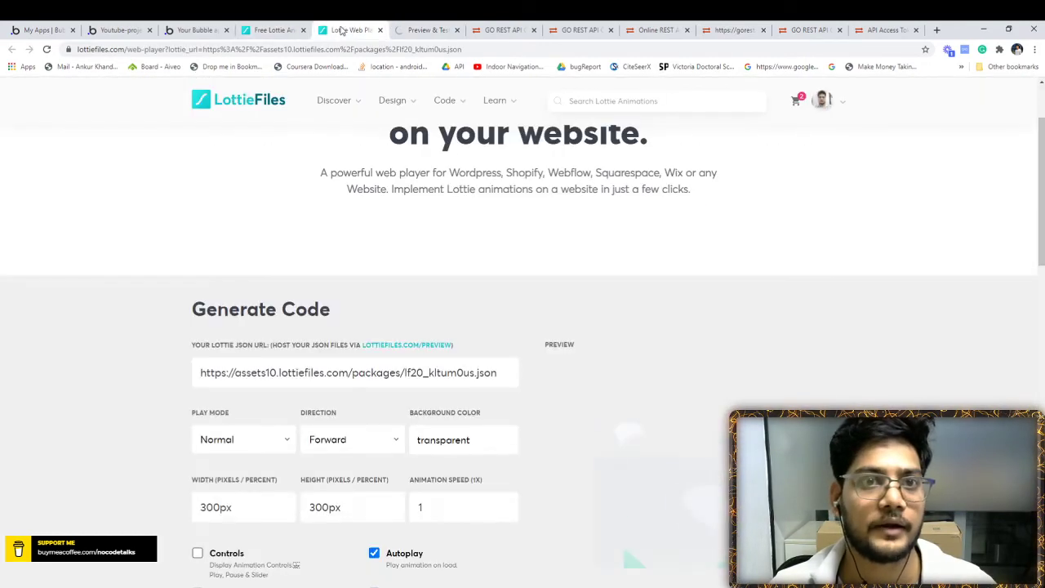
click(424, 29)
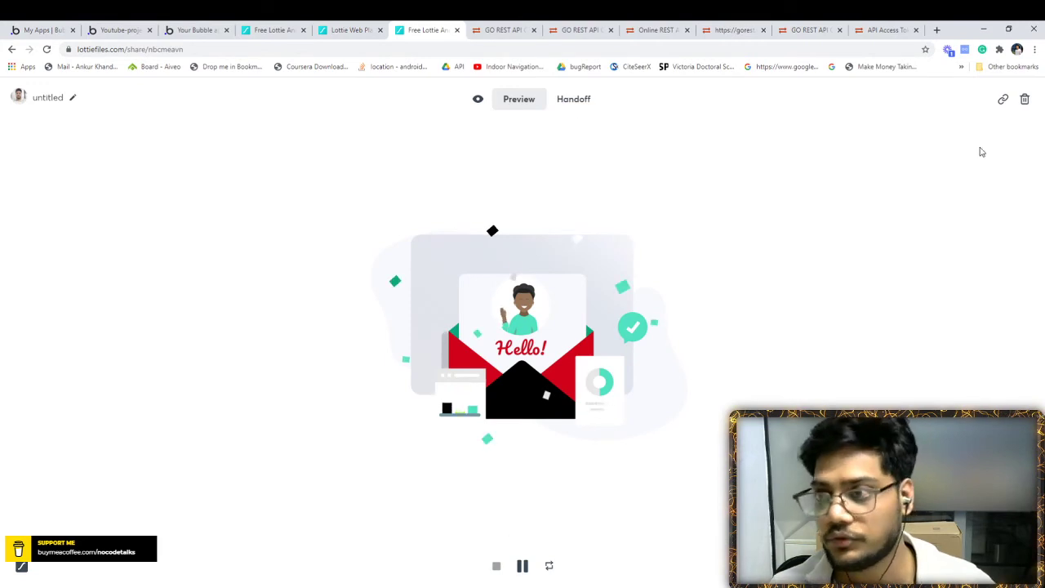
Copy the red-envelope animation's private link from its sharing settings and return to the preview.
click(1002, 100)
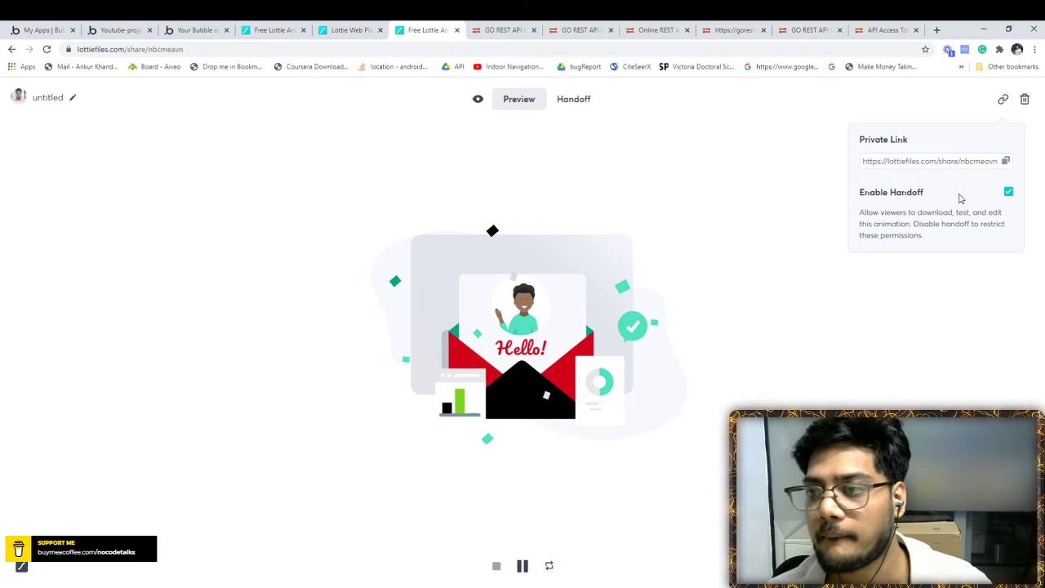
click(1006, 162)
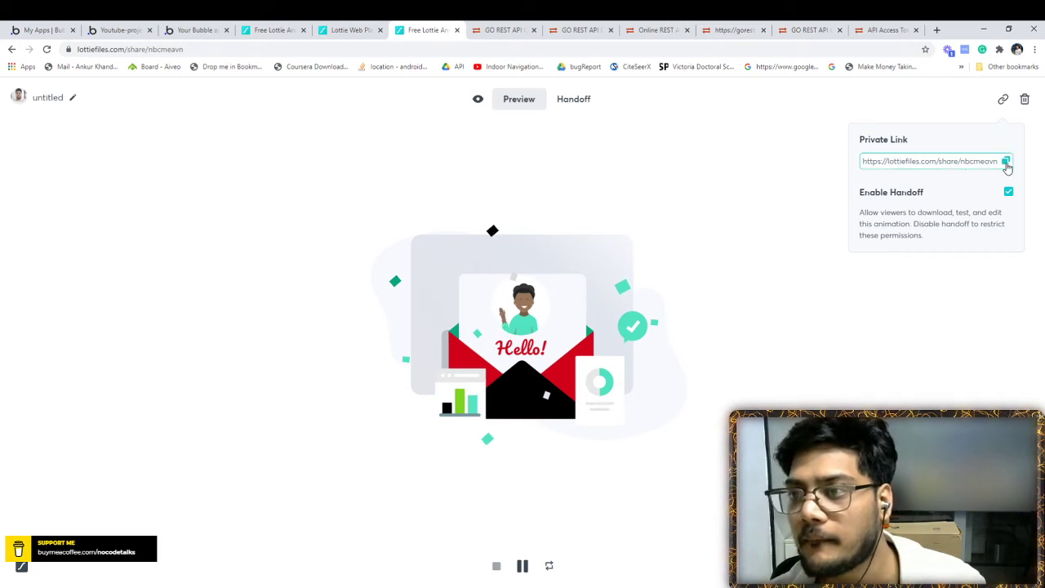
click(1006, 161)
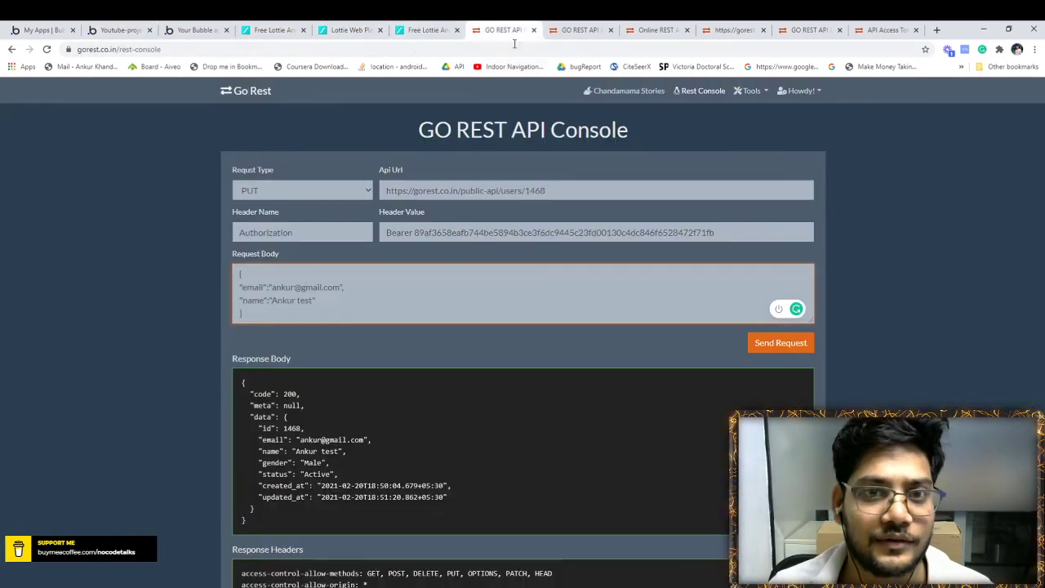
click(601, 29)
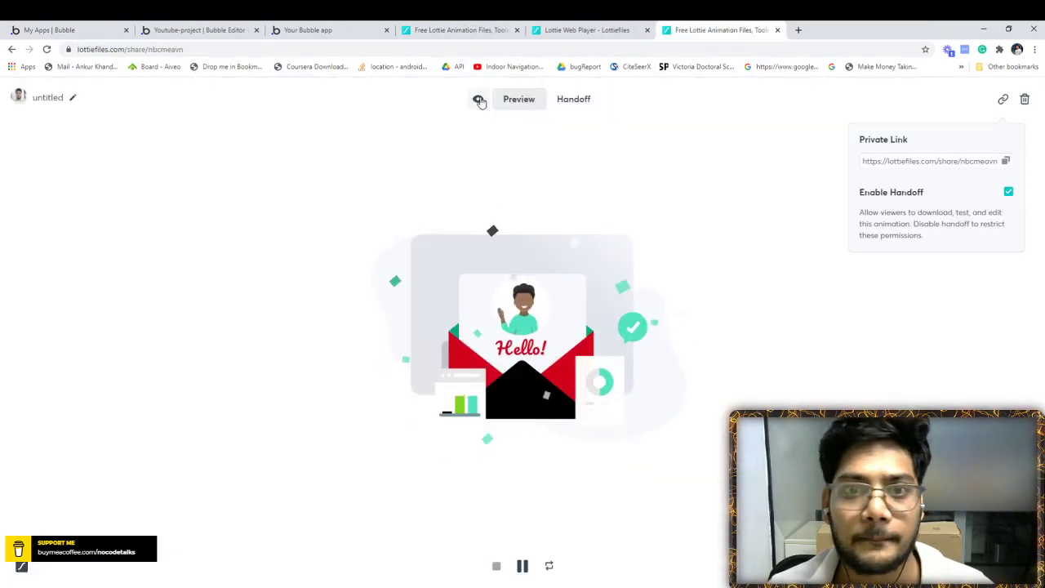
Copy the animation's web embed code from the Handoff panel.
click(573, 99)
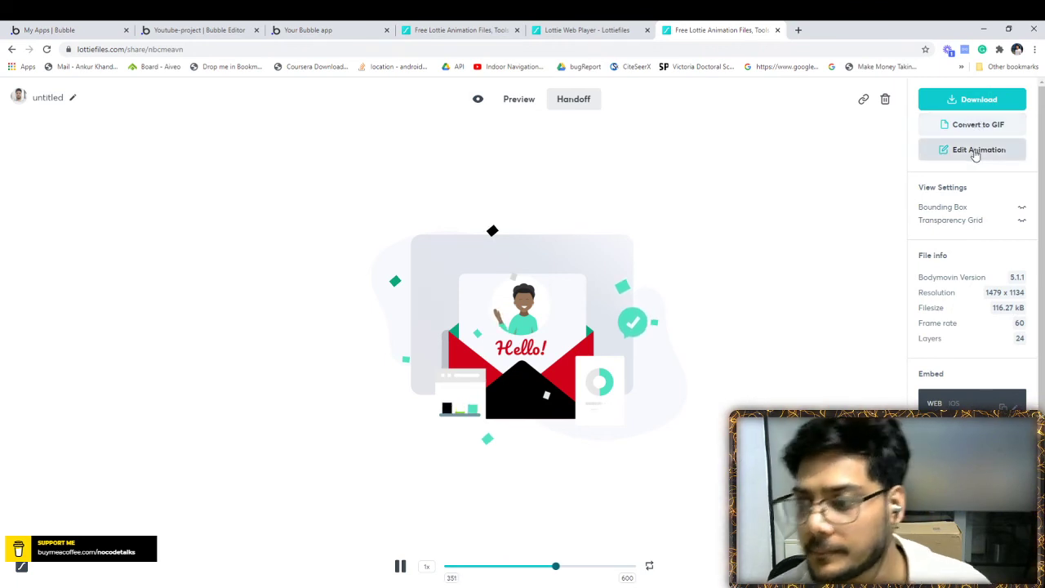
scroll(down, 3)
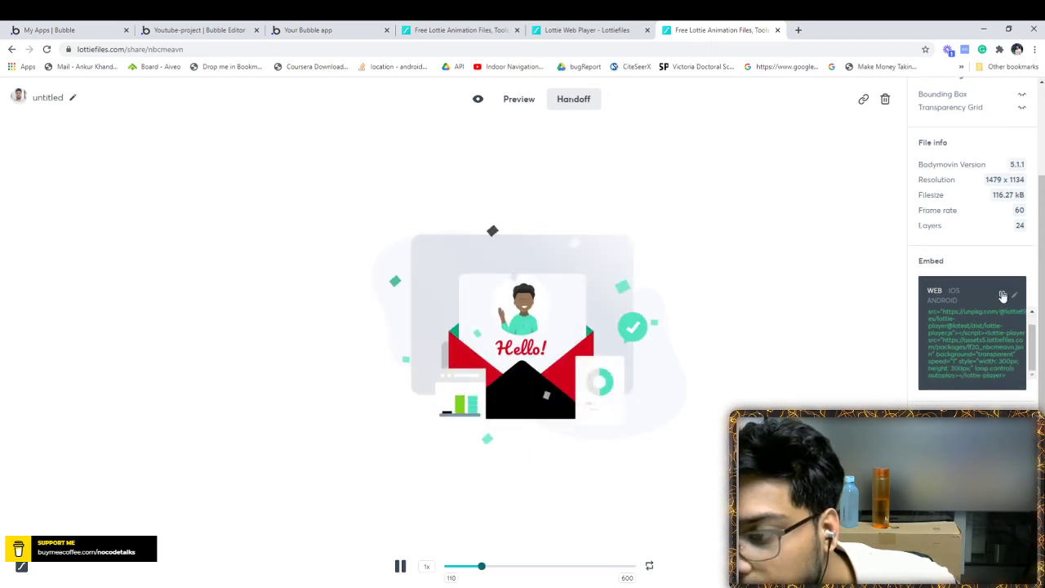
click(326, 29)
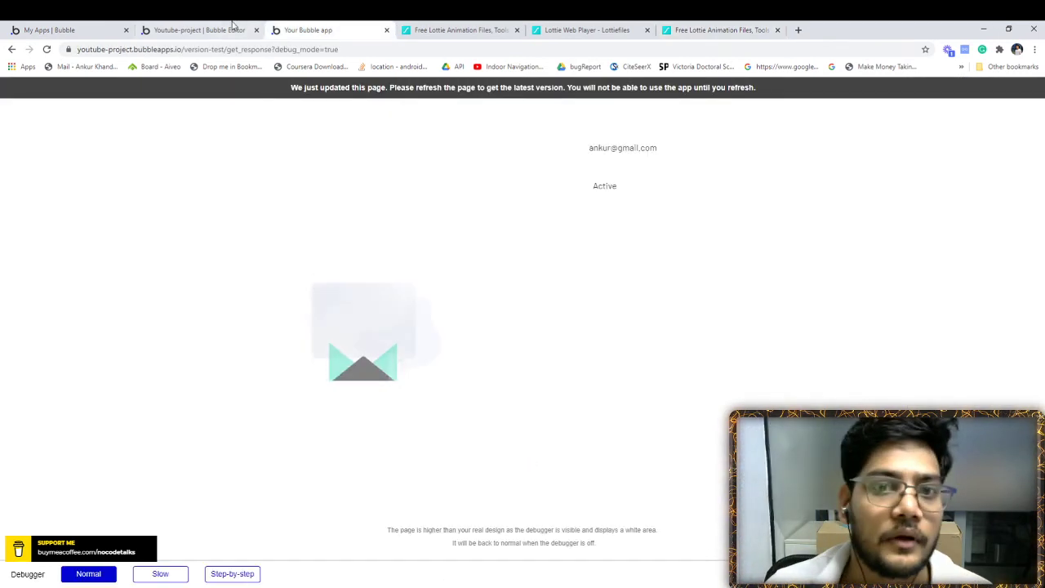